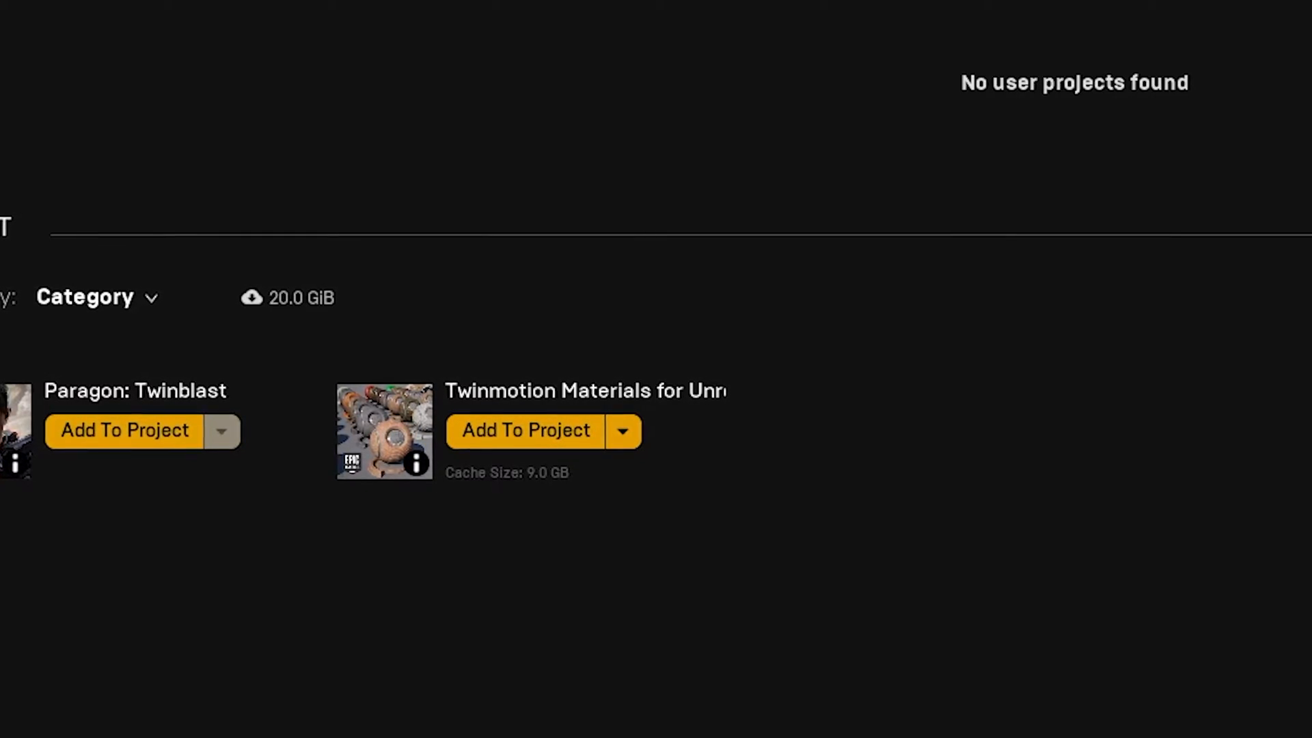
# - Add the Twinmotion Materials vault pack to the Class_1 project, searching 'clas' to find it
pyautogui.scroll(-3)
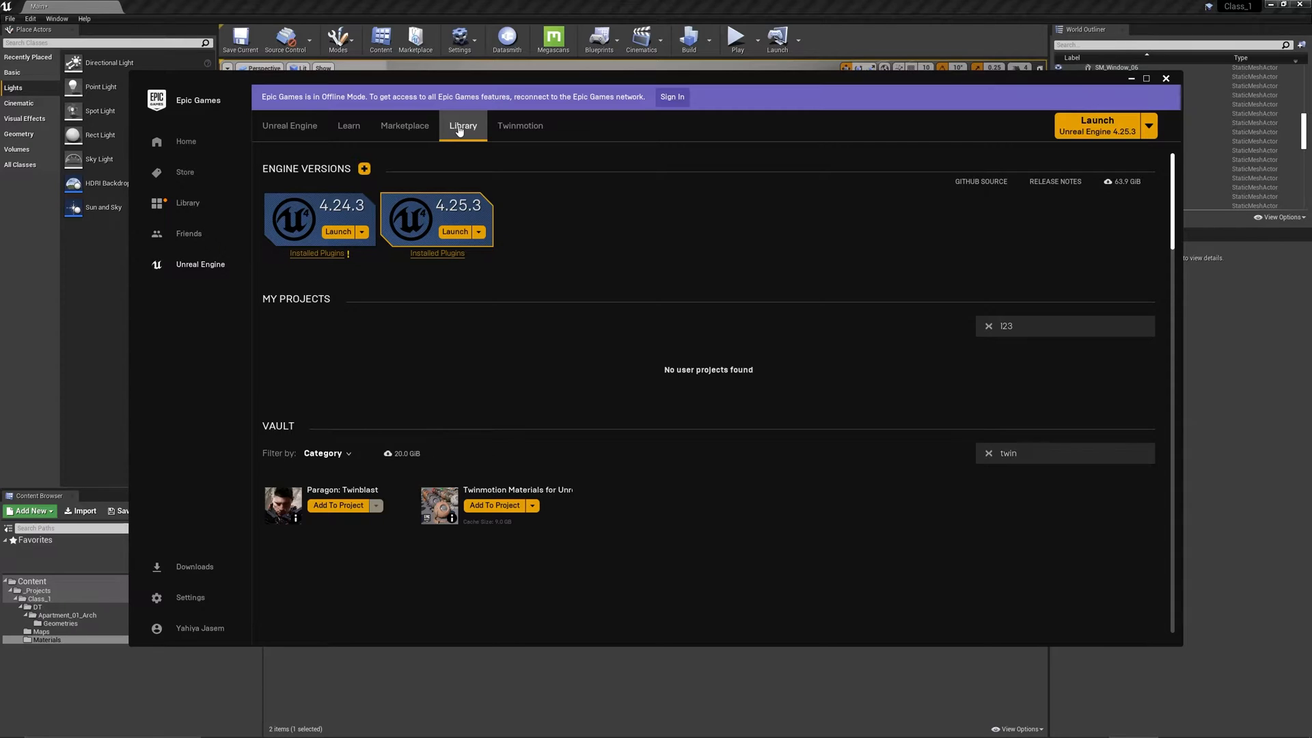
pyautogui.moveTo(439, 463)
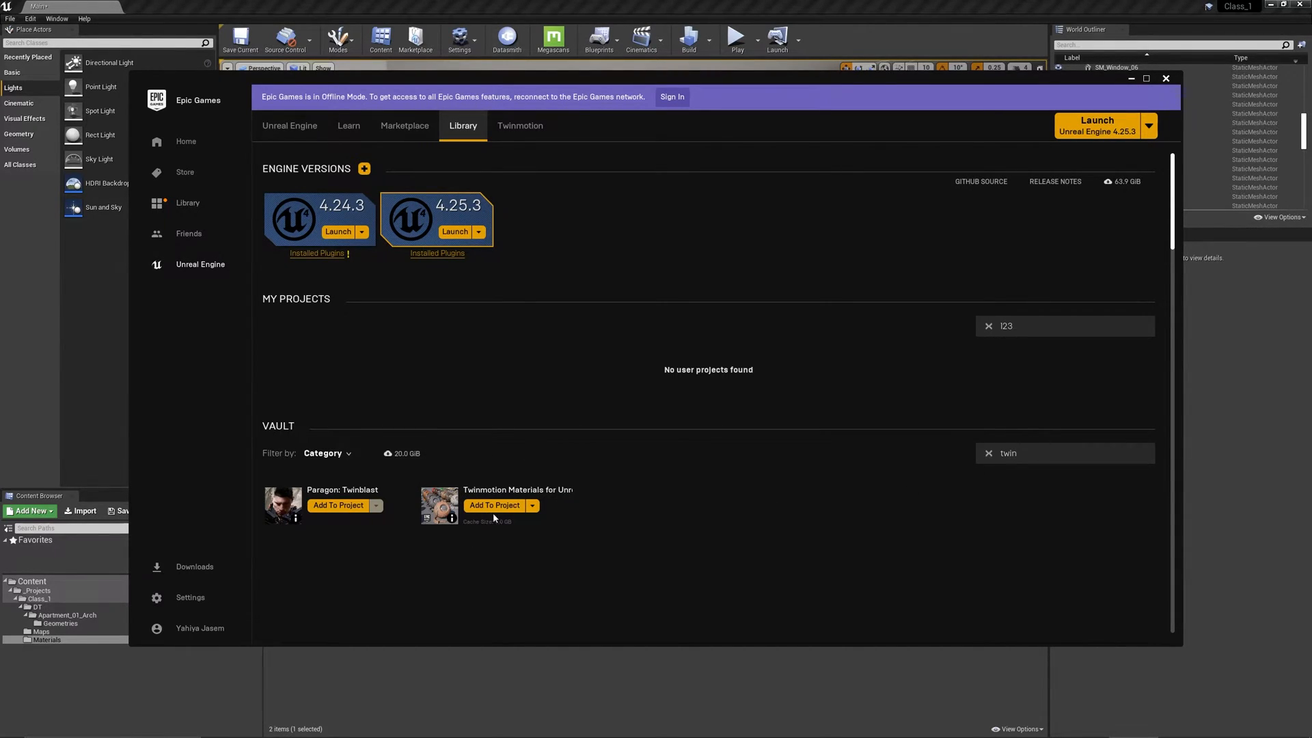
pyautogui.moveTo(504, 536)
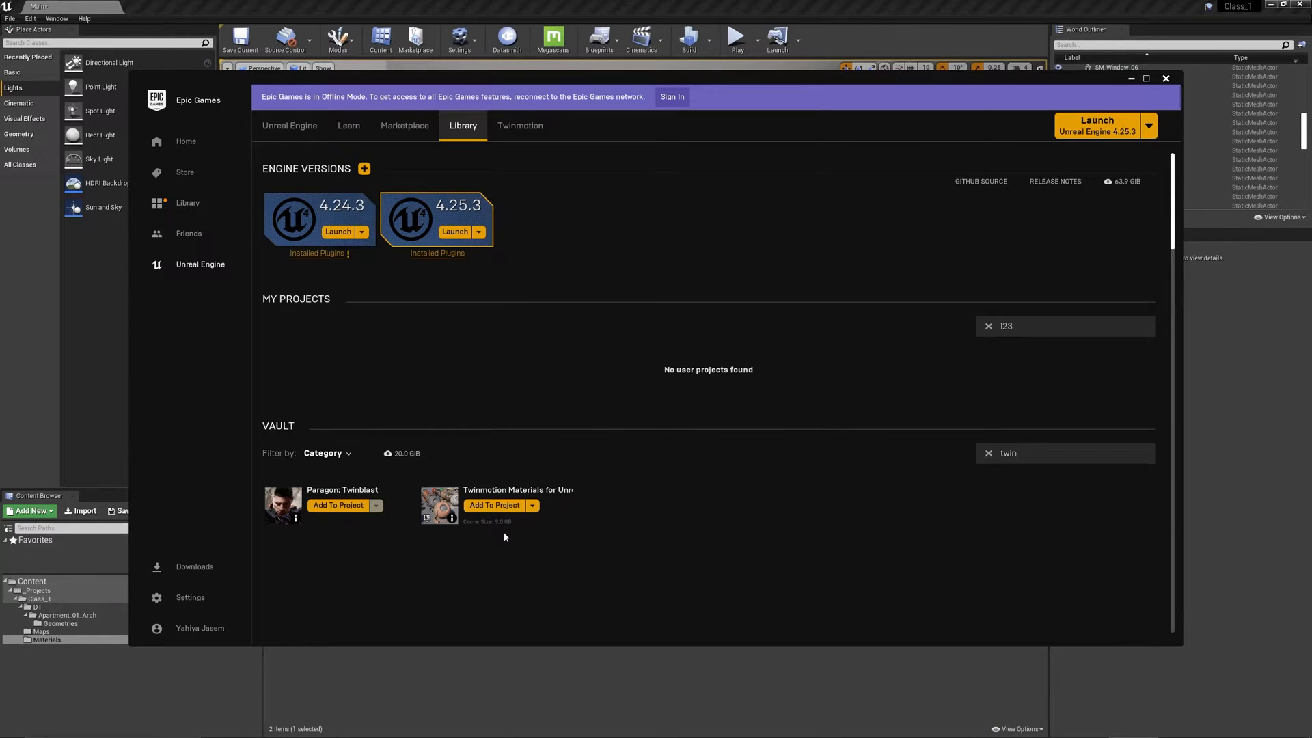
pyautogui.click(495, 504)
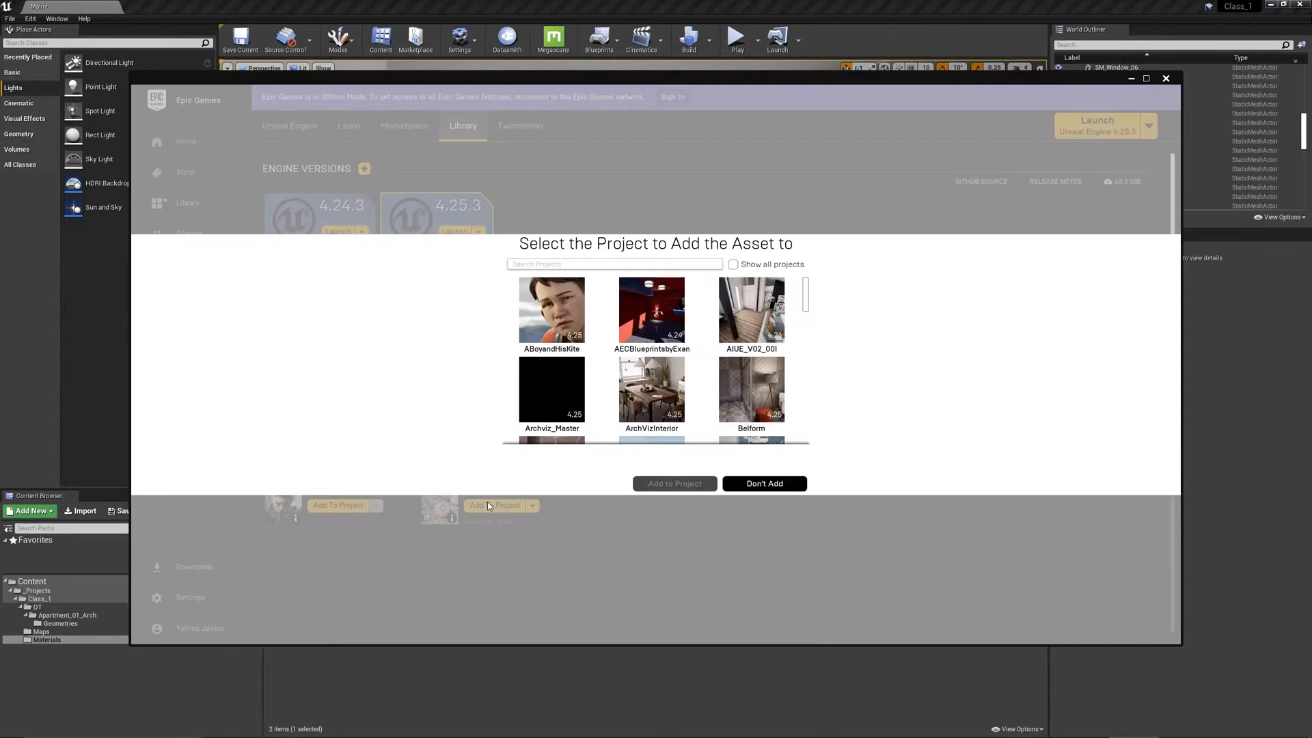
pyautogui.write('clas')
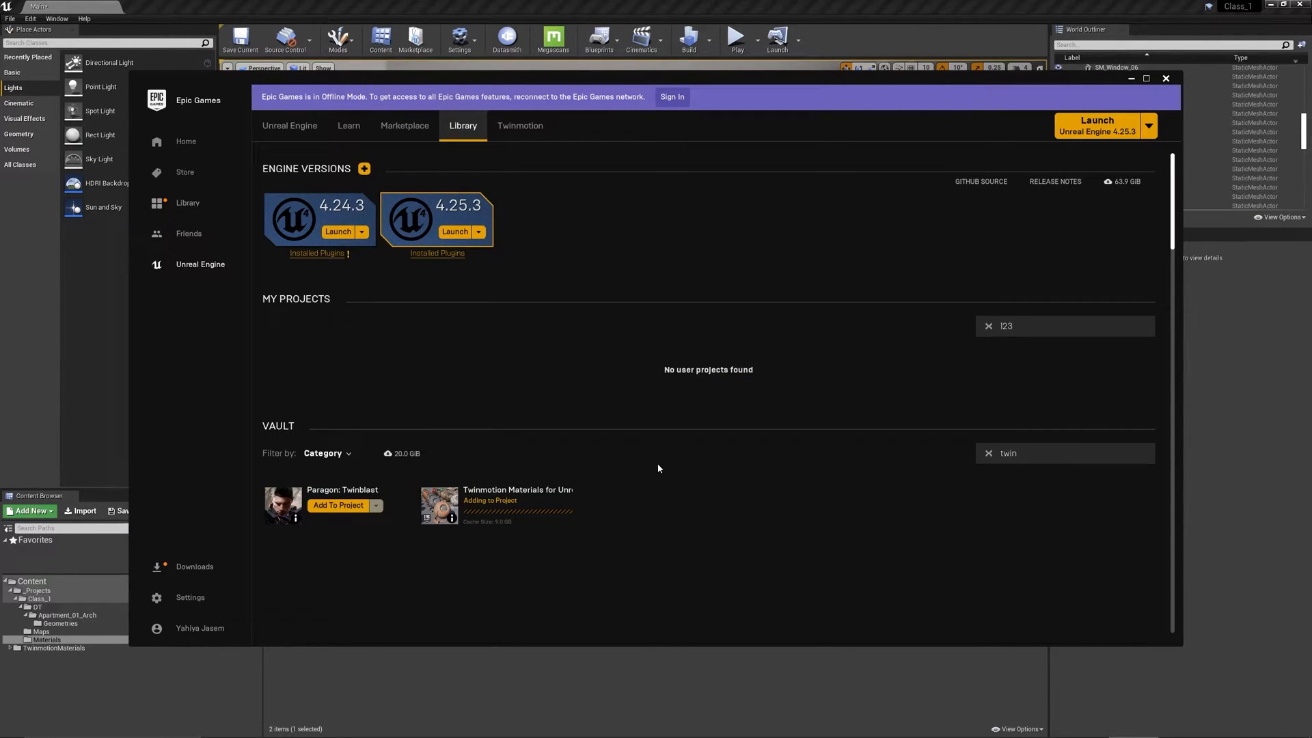
pyautogui.moveTo(677, 504)
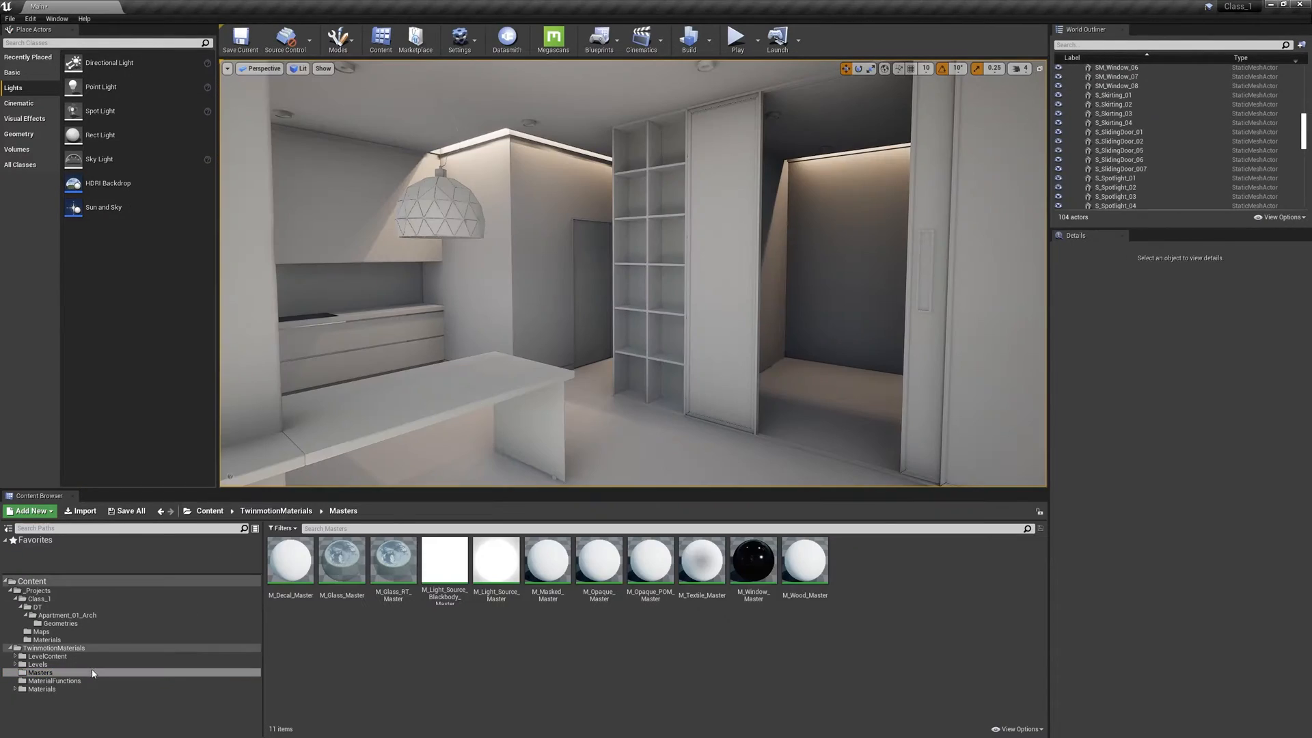
# - Open TwinmotionMaterials > Materials to list the Brick, Concrete, Glass and Wood categories
pyautogui.click(53, 648)
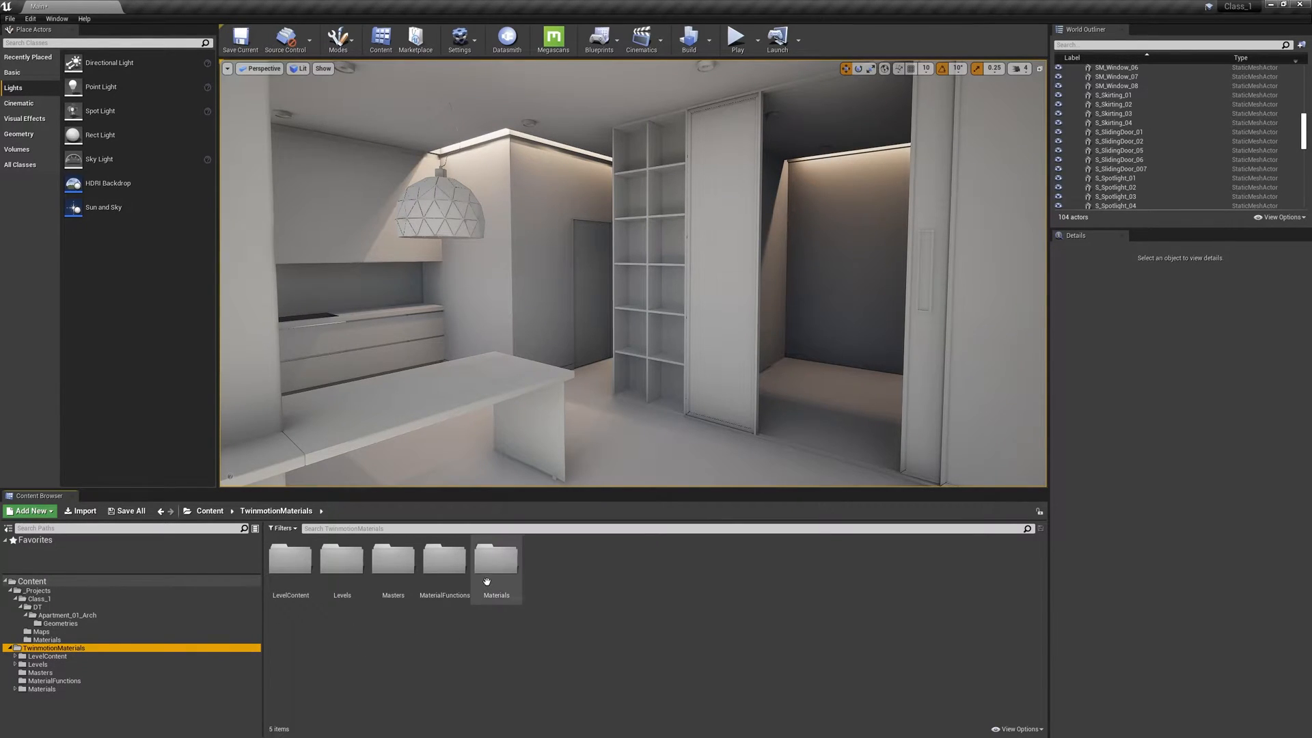
pyautogui.doubleClick(496, 558)
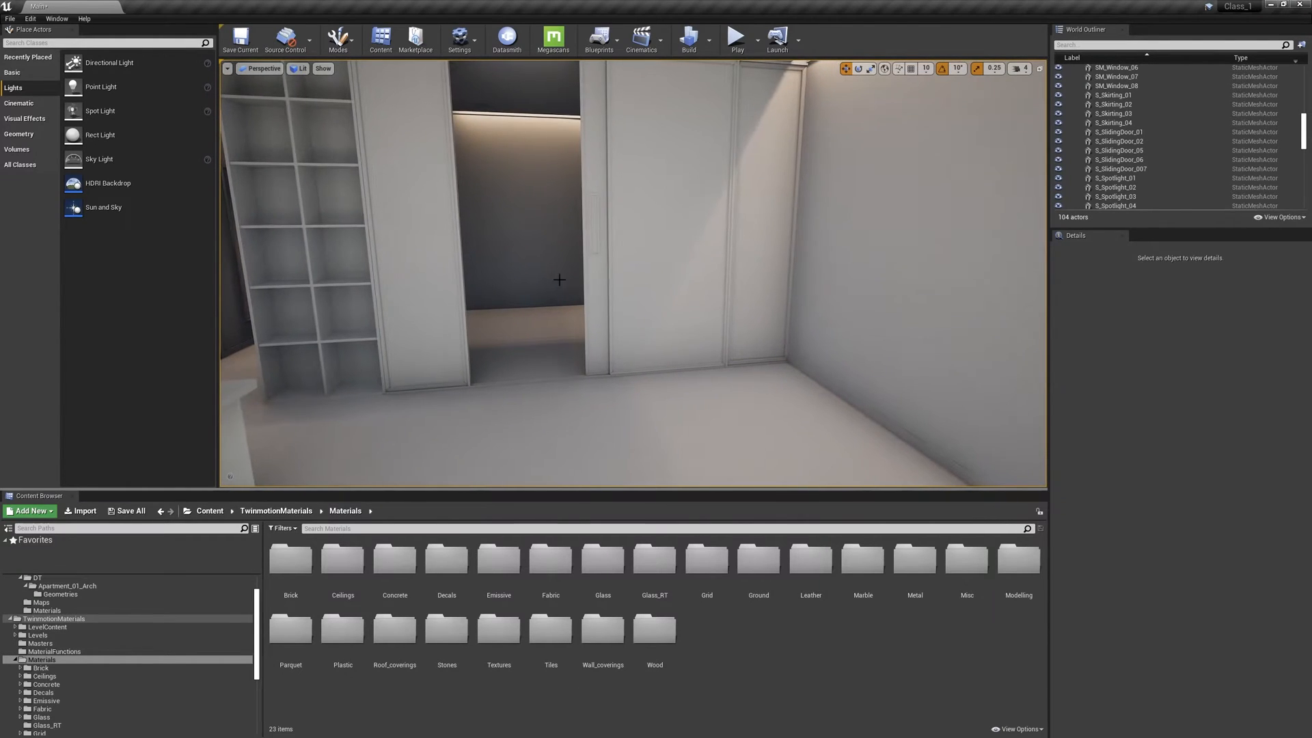
# - Browse the Glass folder, selecting MI_Glass_Clear, then move on to the Concrete folder
pyautogui.click(601, 560)
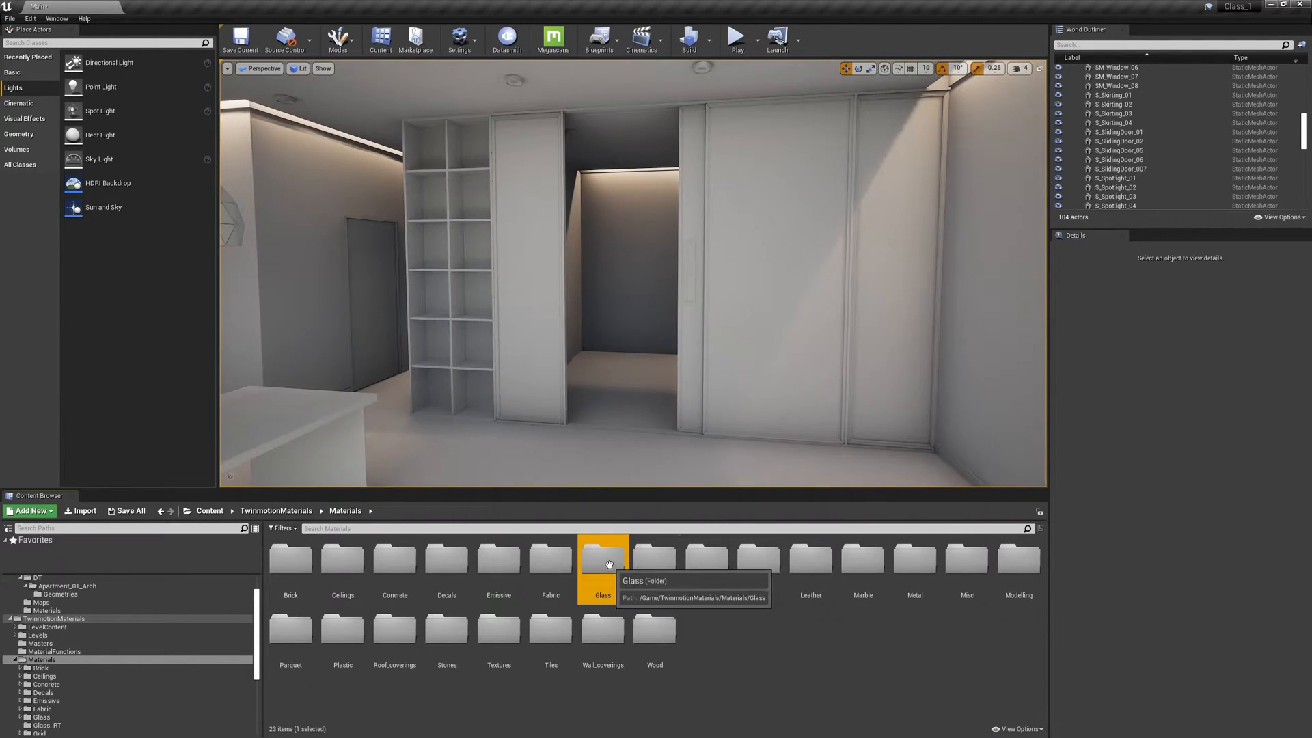
pyautogui.doubleClick(601, 559)
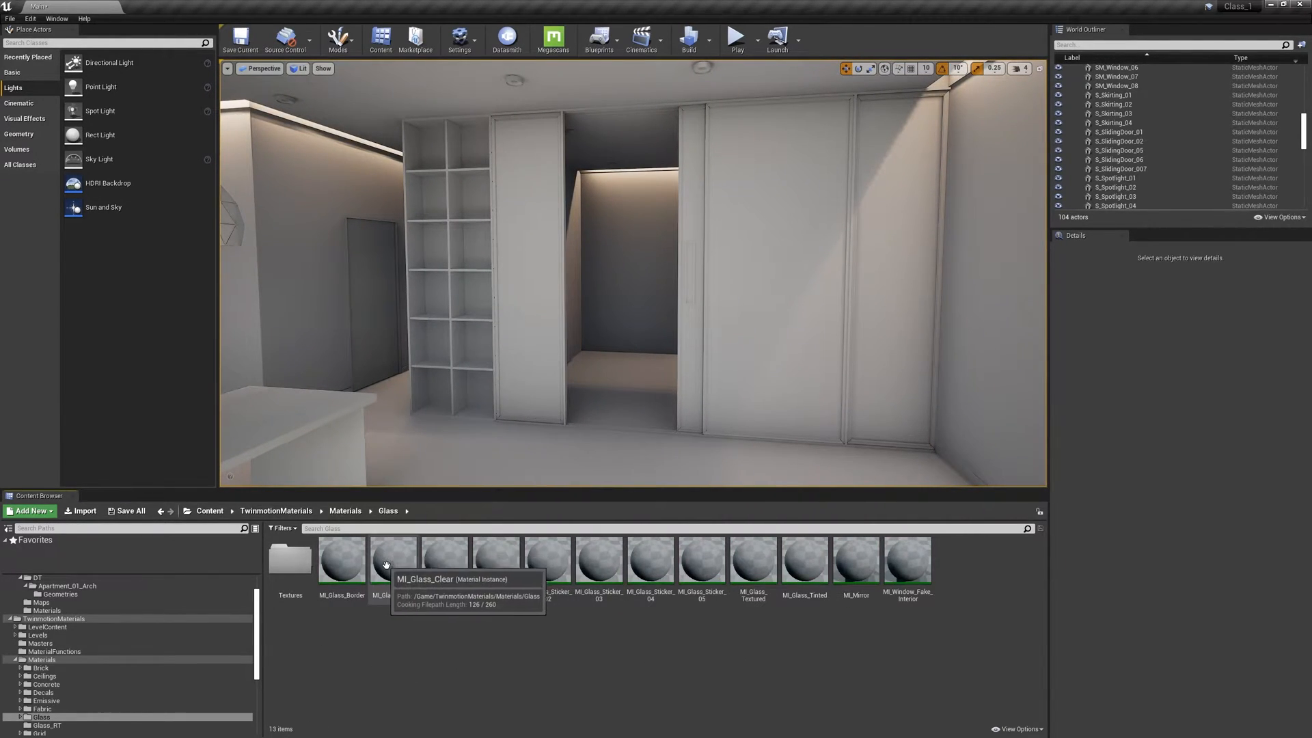
pyautogui.click(393, 559)
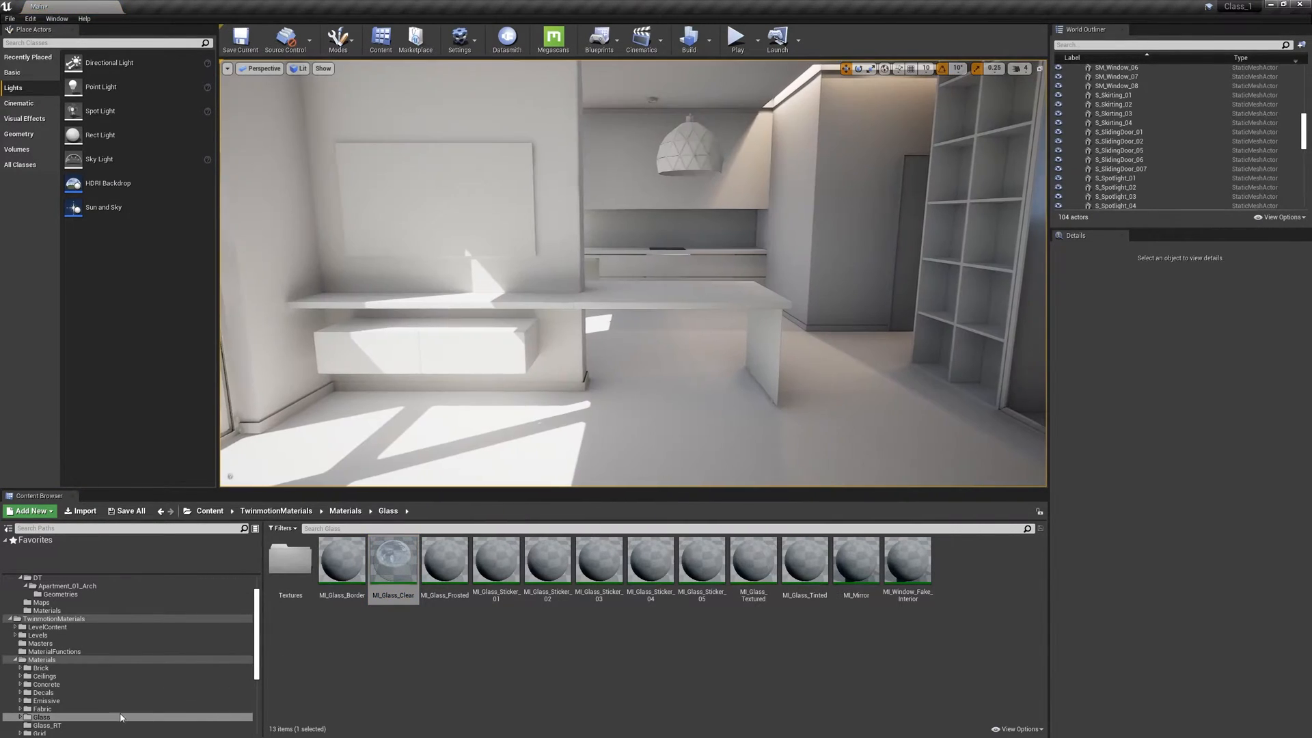
pyautogui.click(46, 683)
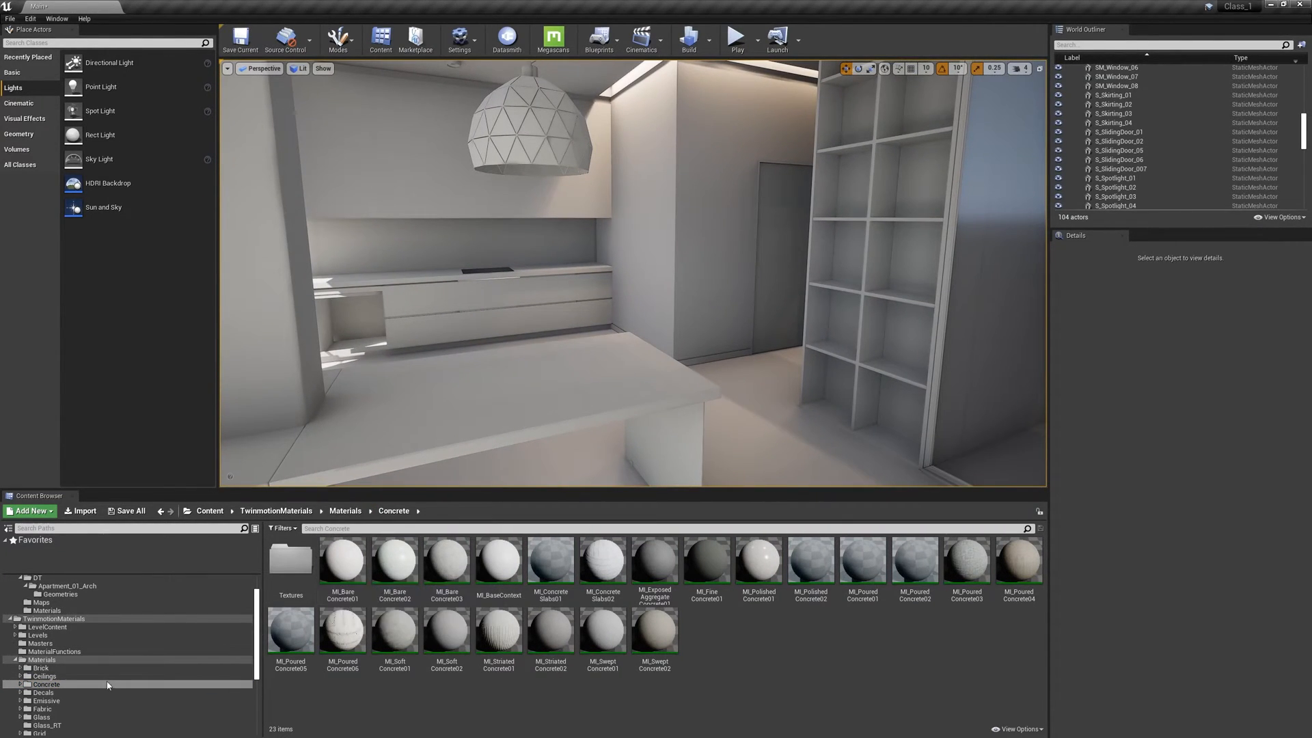
pyautogui.moveTo(549, 561)
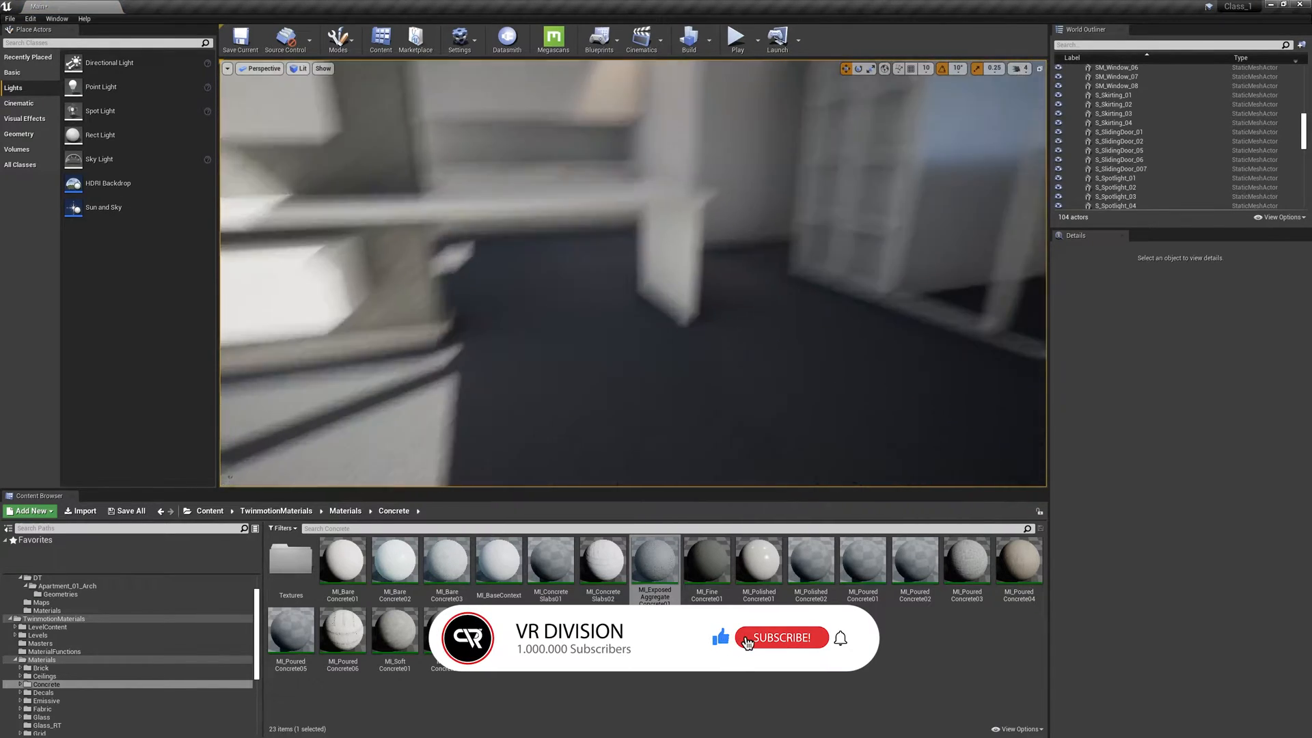
# - Apply dark exposed aggregate concrete to the floor and a concrete instance to the column
pyautogui.click(780, 638)
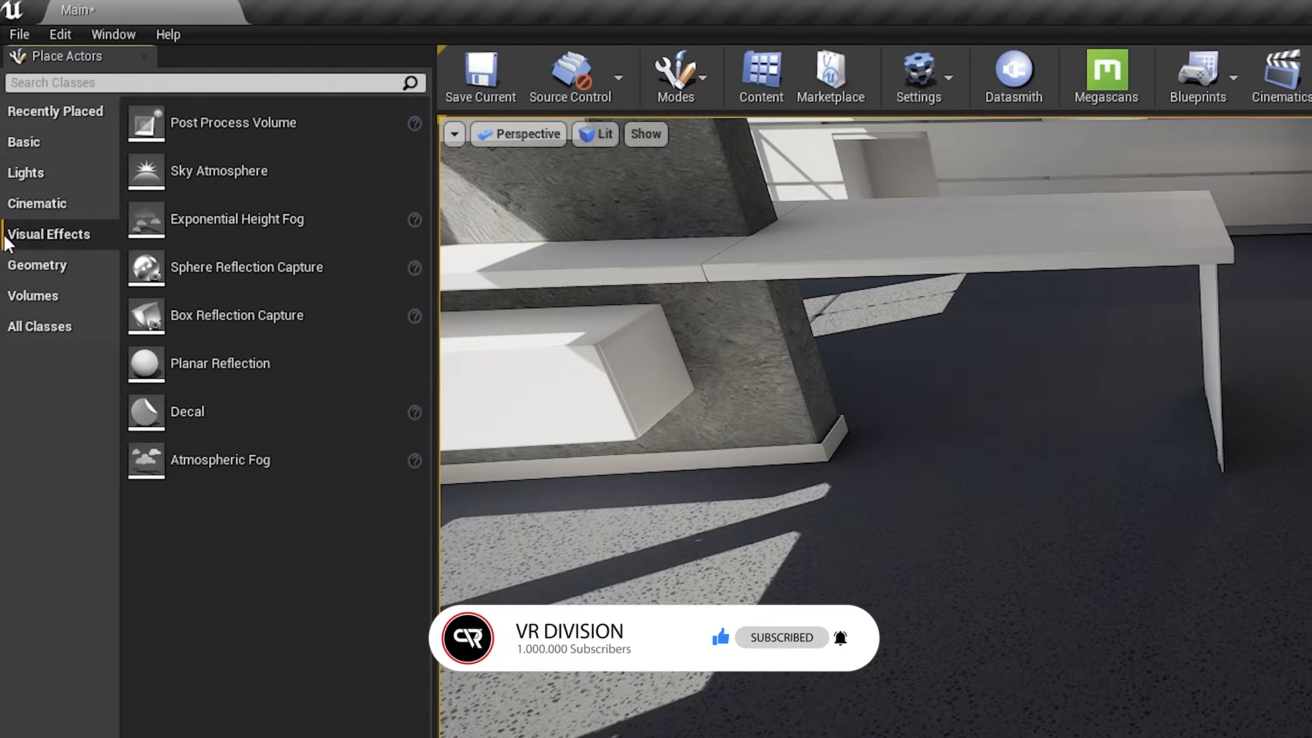
# - Place a Sphere Reflection Capture from Visual Effects beside the table
pyautogui.click(246, 268)
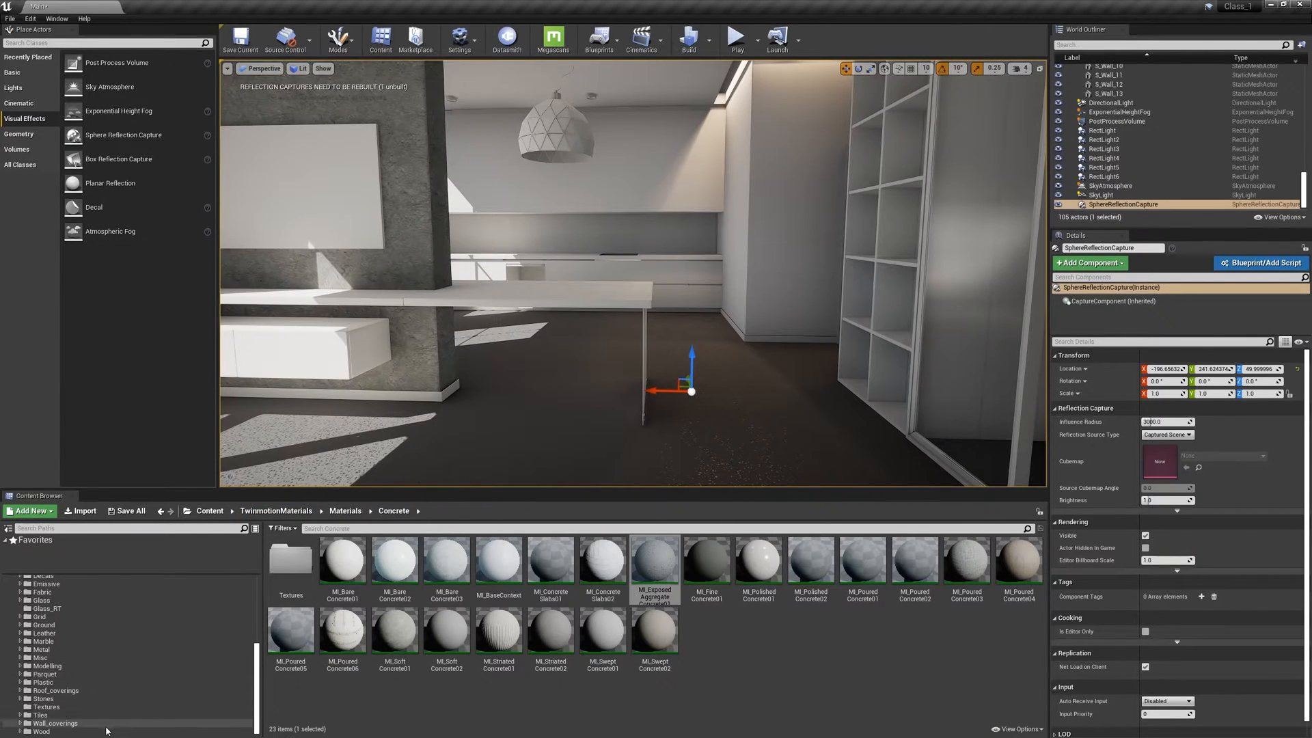
# - Apply MI_RoughPlanks to the desk and hanging cabinet, then filter the Outliner by S_Kitchen_
pyautogui.click(41, 731)
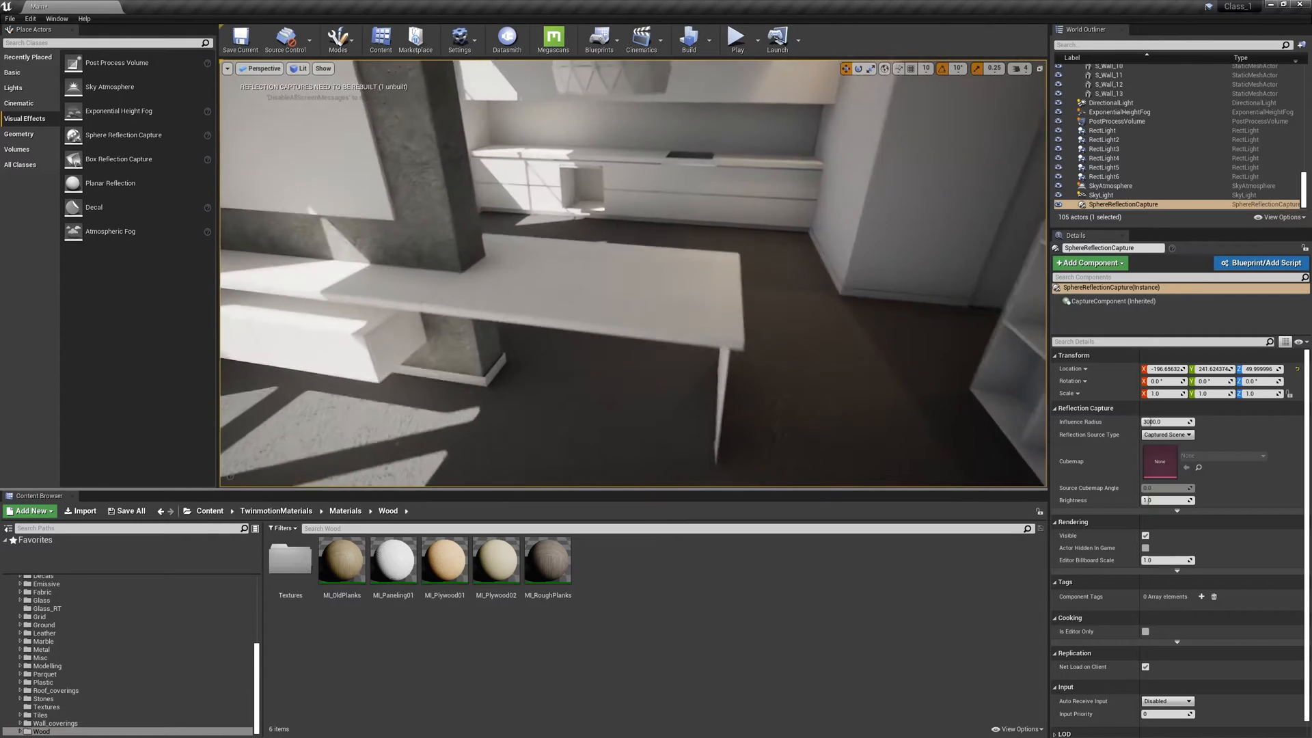
pyautogui.click(548, 559)
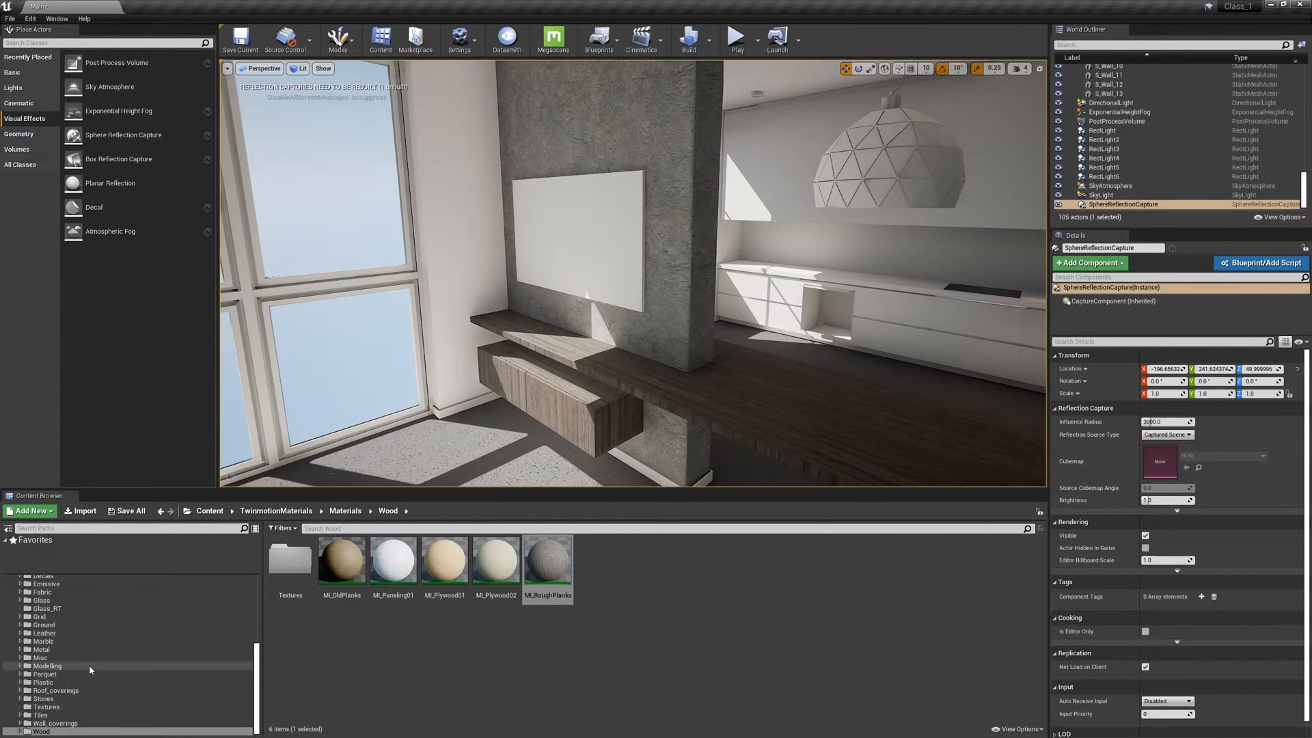
pyautogui.click(56, 723)
pyautogui.write('S_Kitchen_')
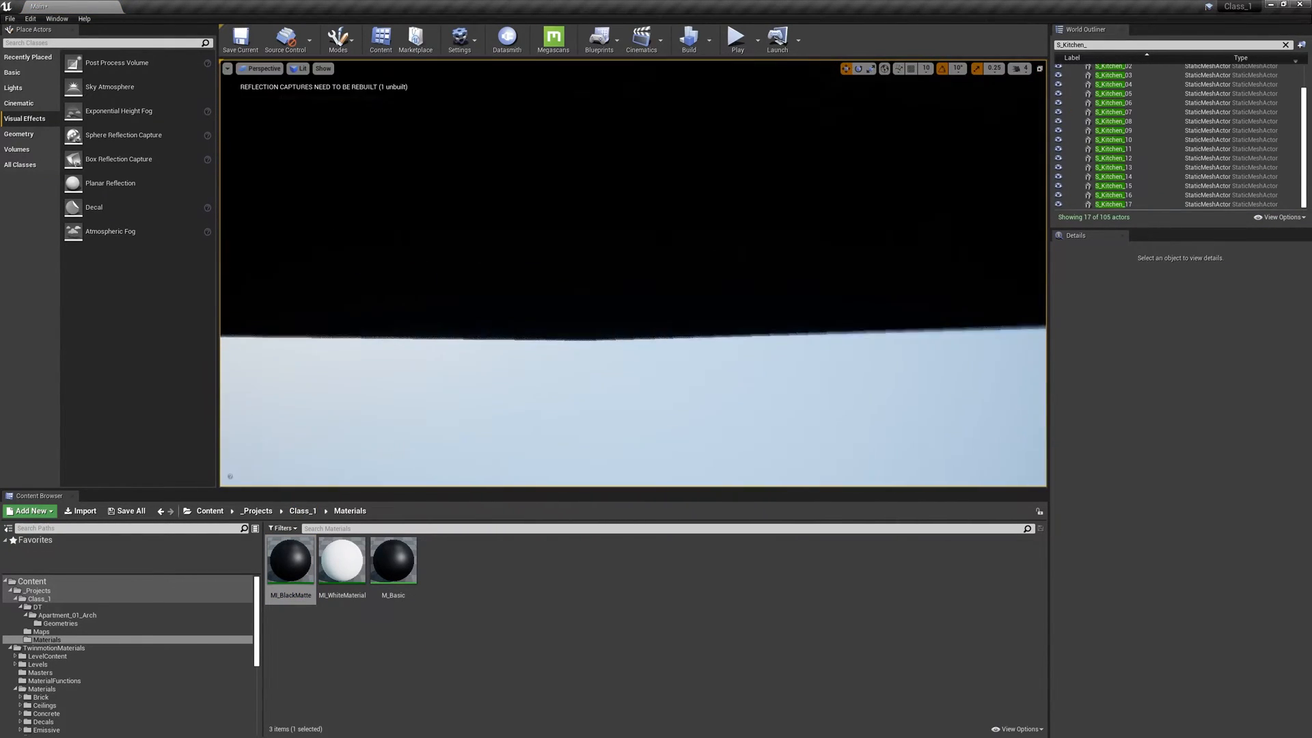
# - Enable the Roughness override in M_BlackMatte and apply it to the S_Kitchen meshes
pyautogui.doubleClick(392, 560)
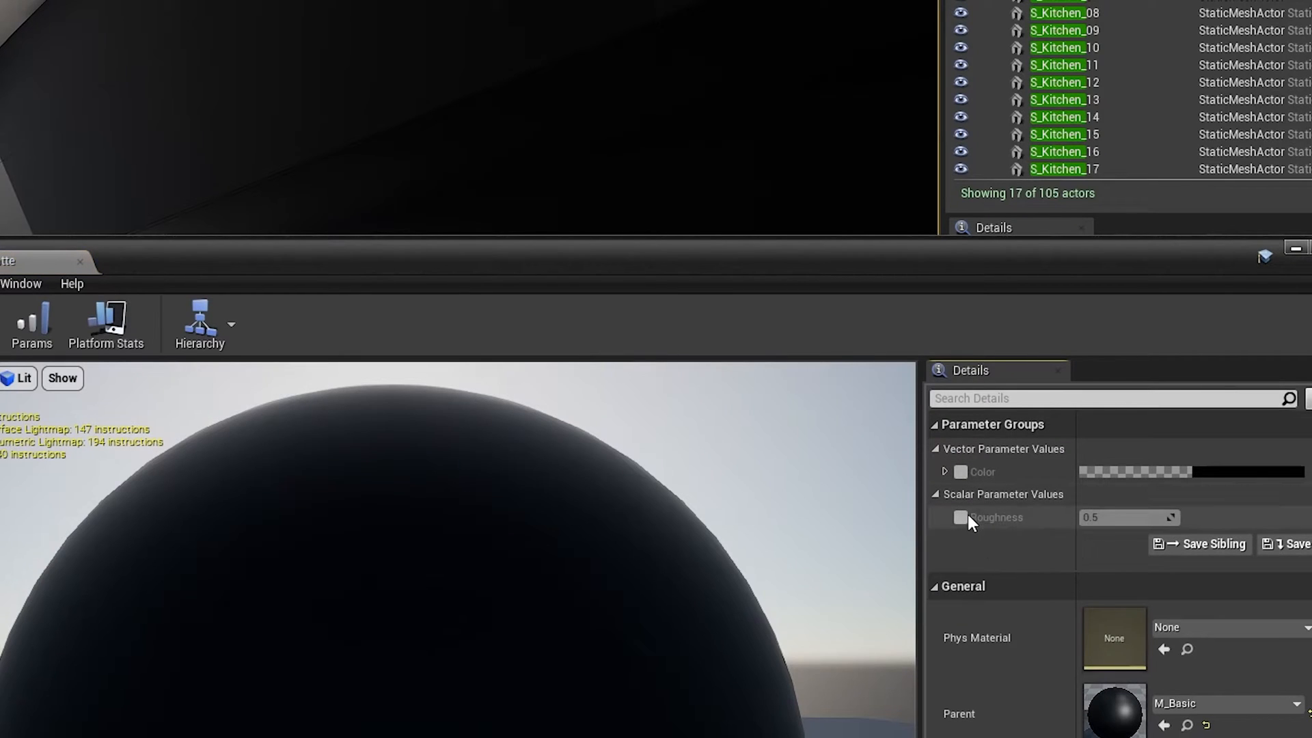
pyautogui.click(959, 518)
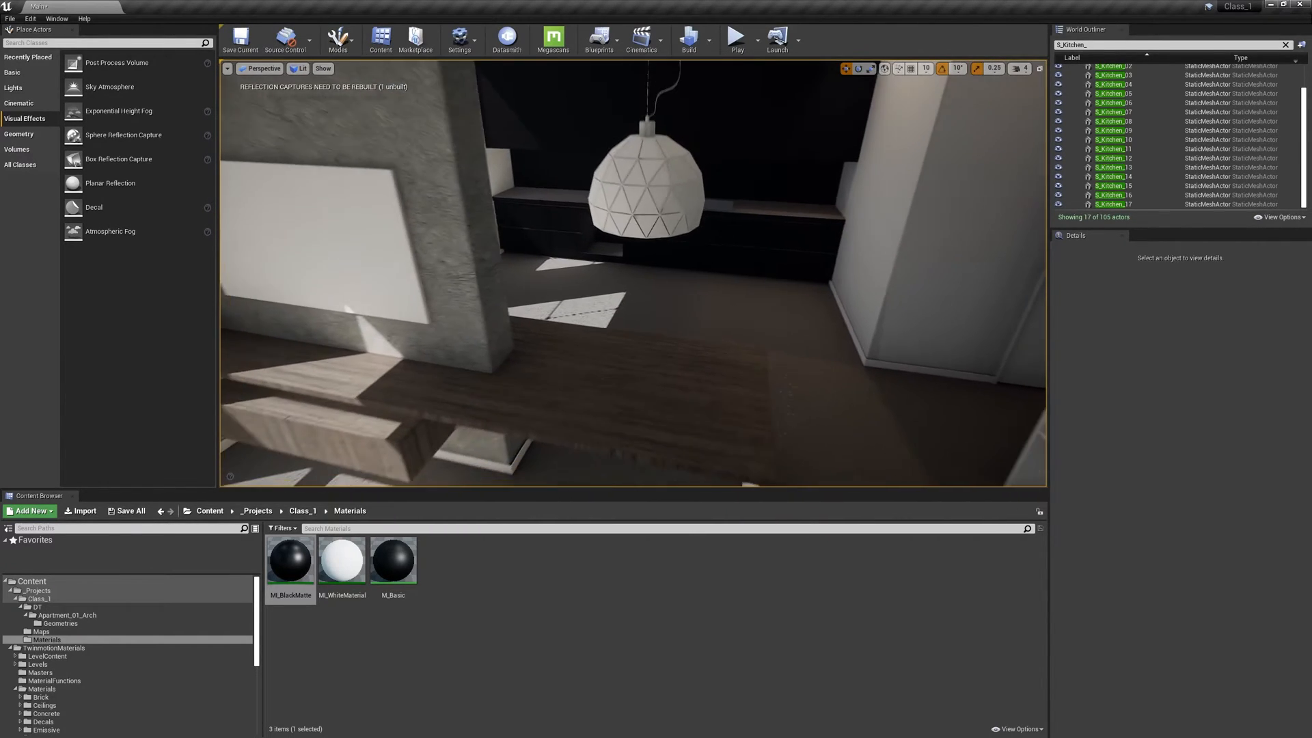
# - Select the pendant's spot light and centre it inside the shade, checking Top and Front views
pyautogui.click(13, 89)
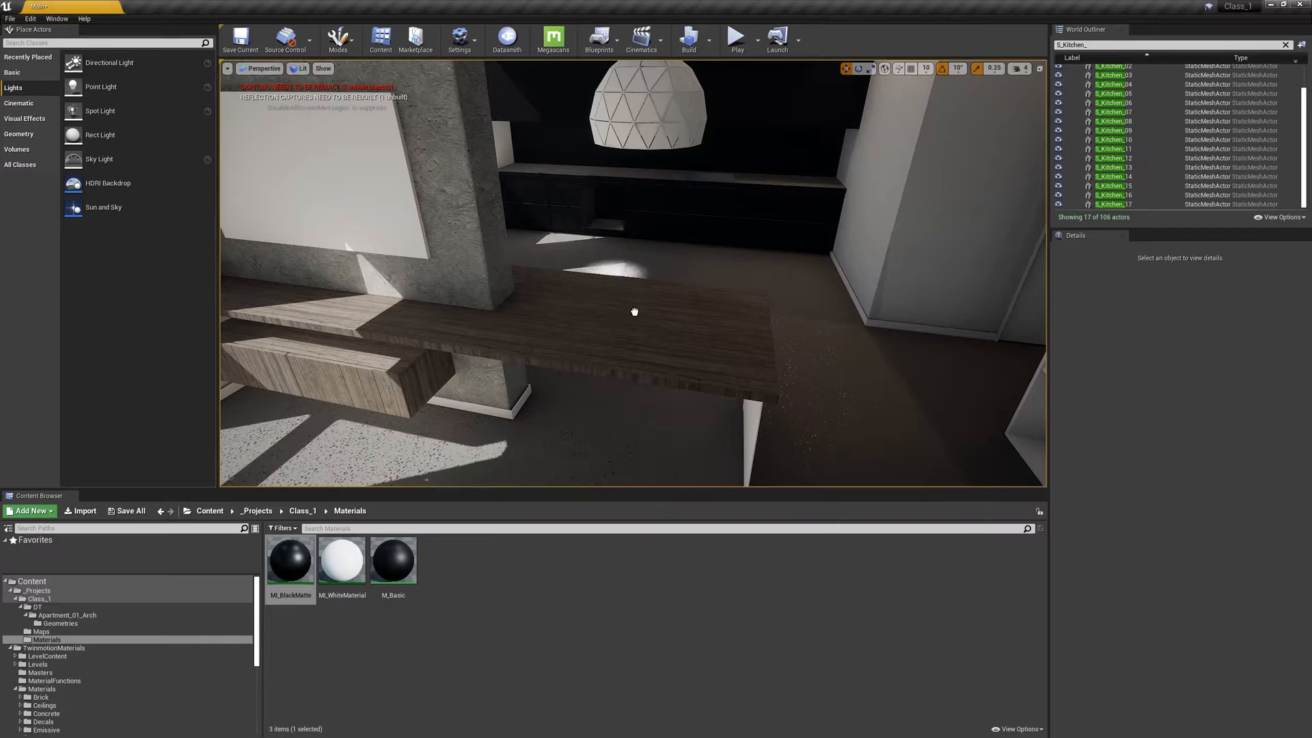
pyautogui.click(644, 108)
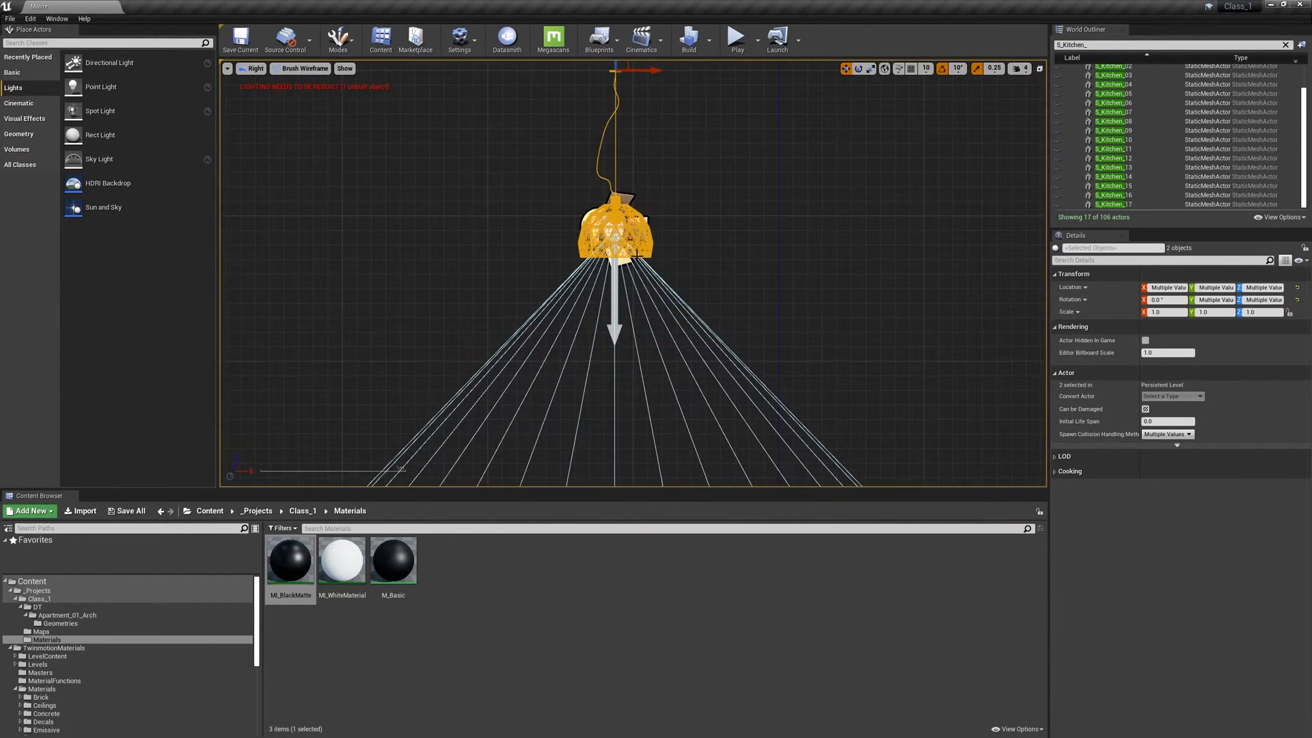
pyautogui.click(659, 251)
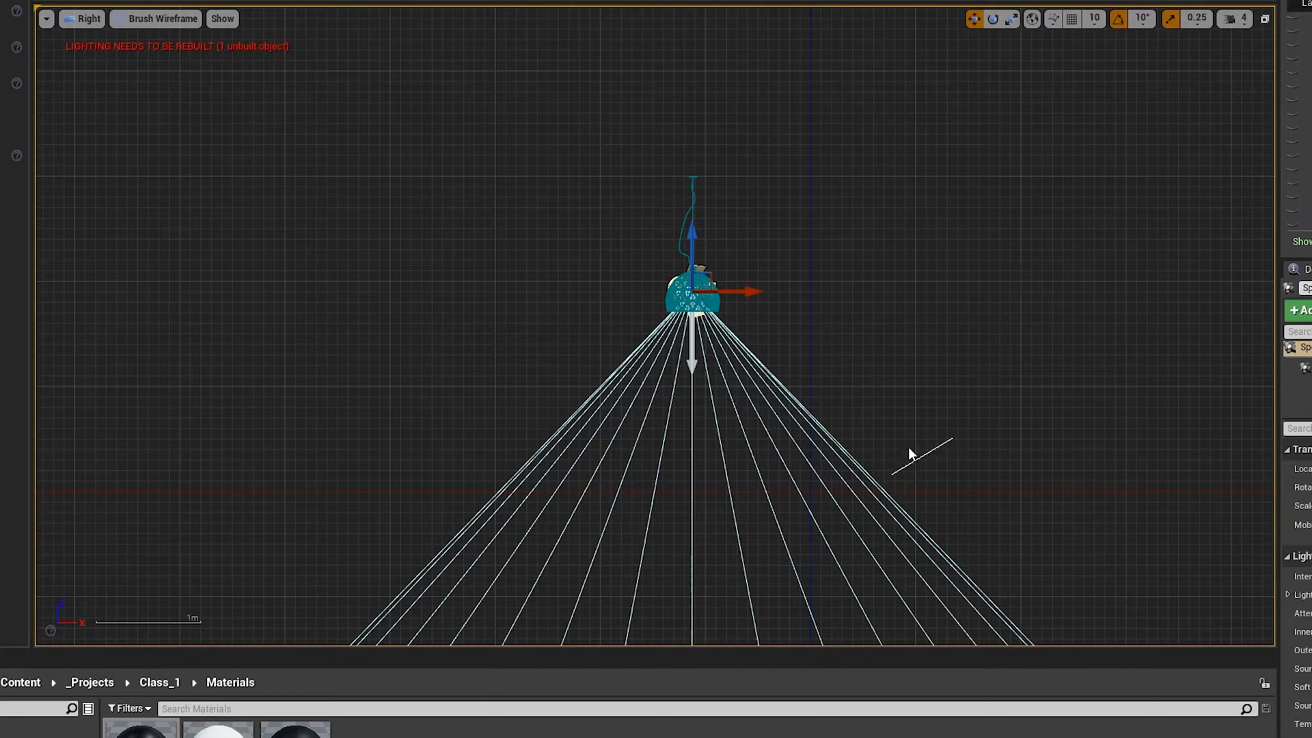
pyautogui.moveTo(944, 82)
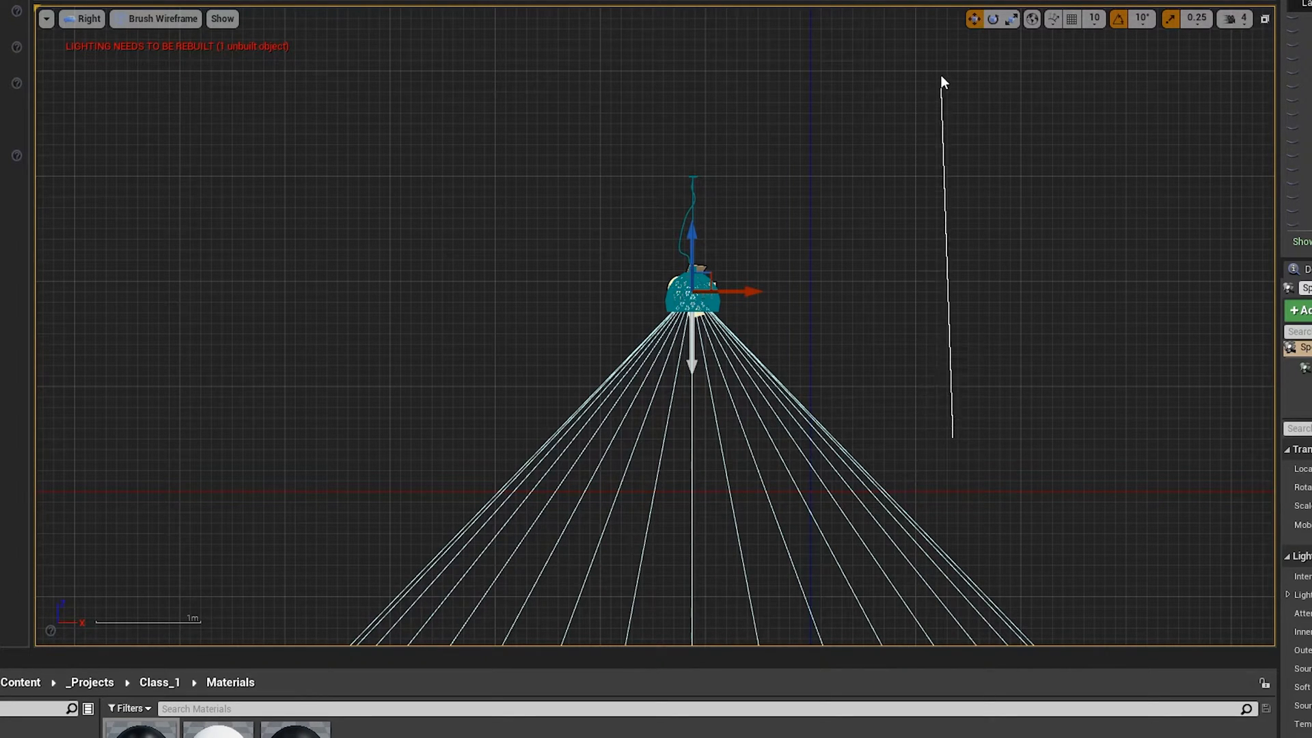
pyautogui.click(87, 18)
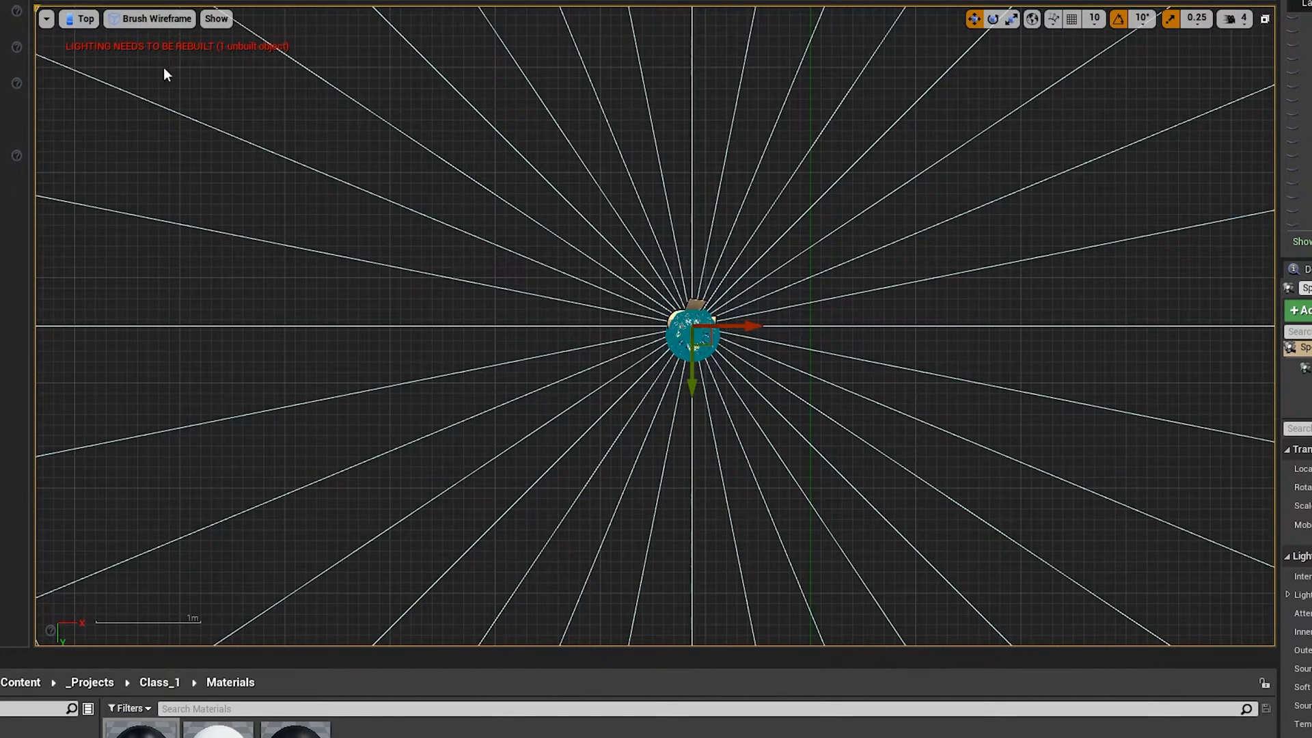
pyautogui.moveTo(1247, 243)
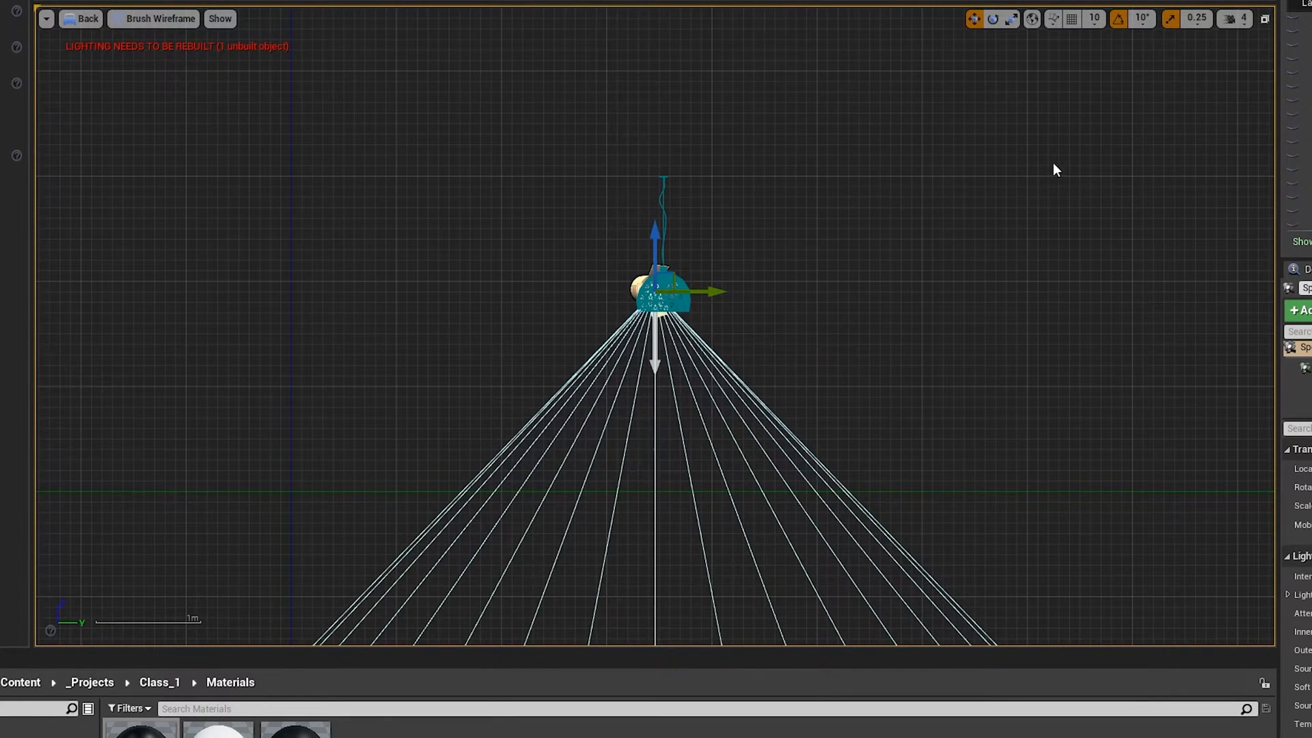
pyautogui.moveTo(917, 320)
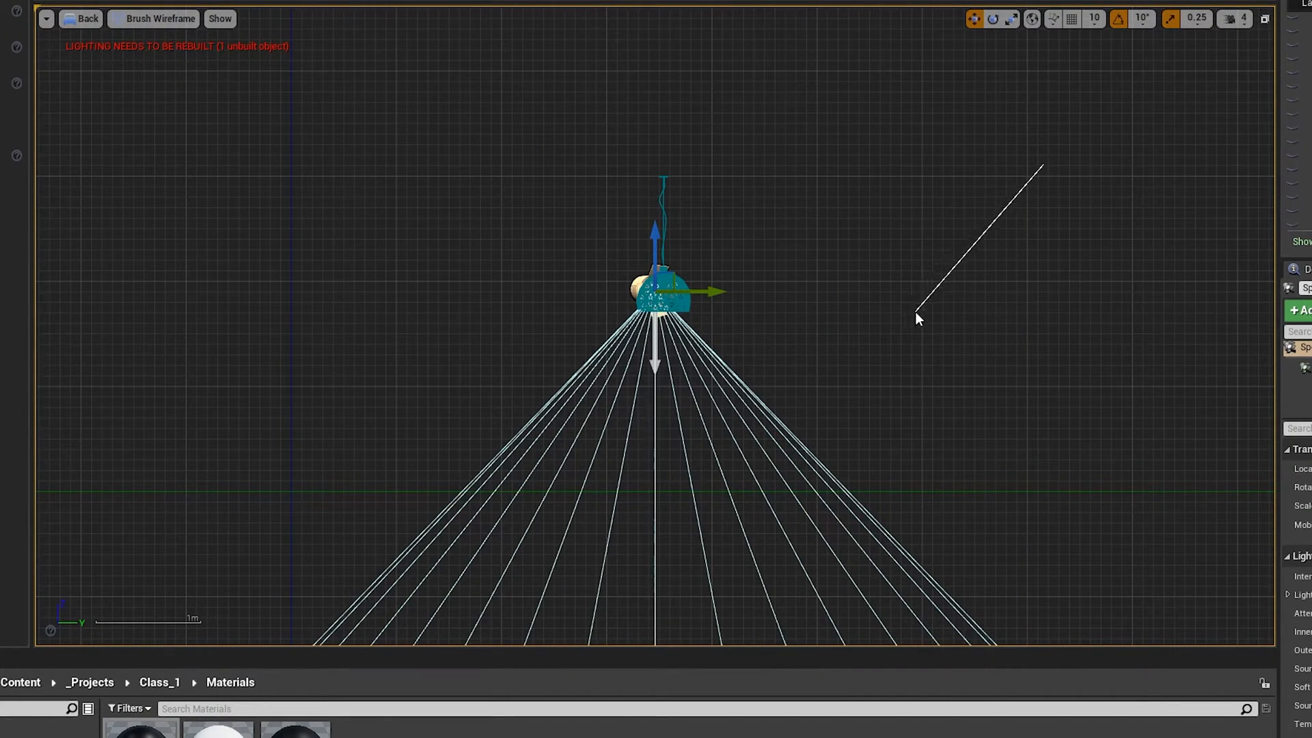
pyautogui.moveTo(906, 348)
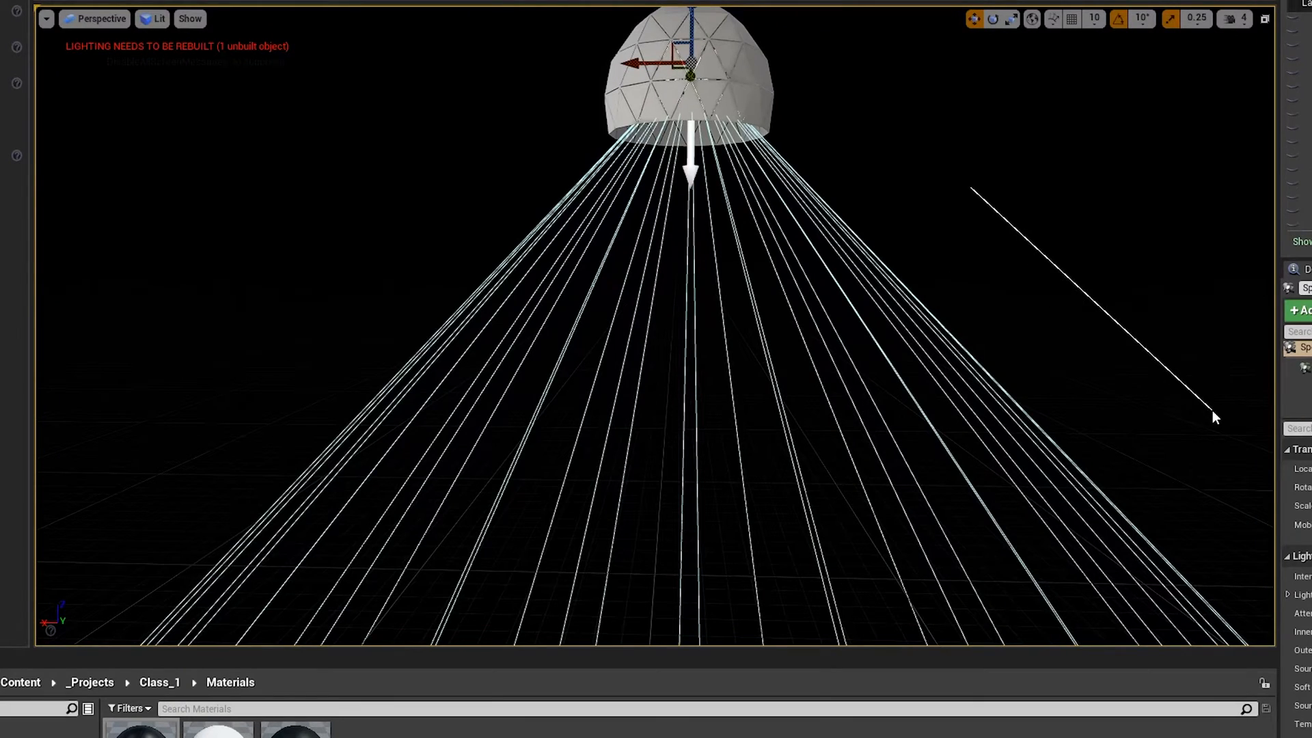
pyautogui.click(93, 18)
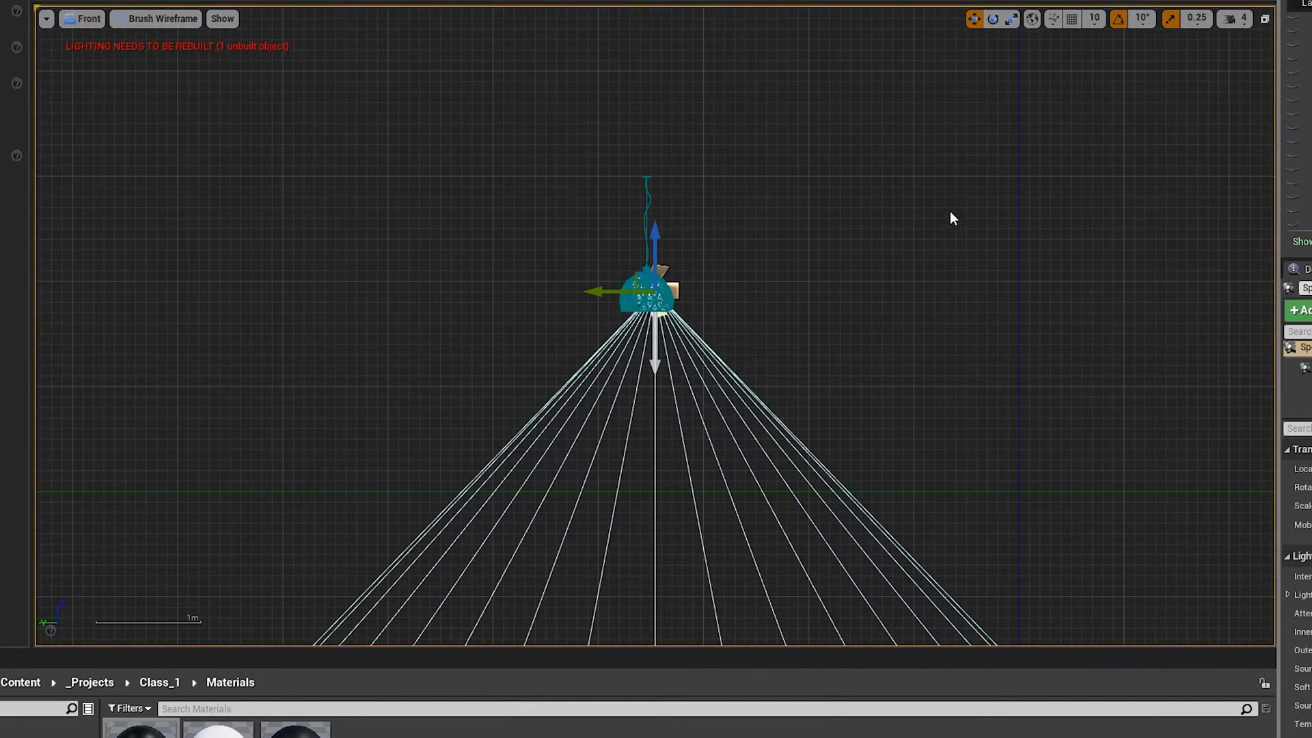
pyautogui.click(86, 19)
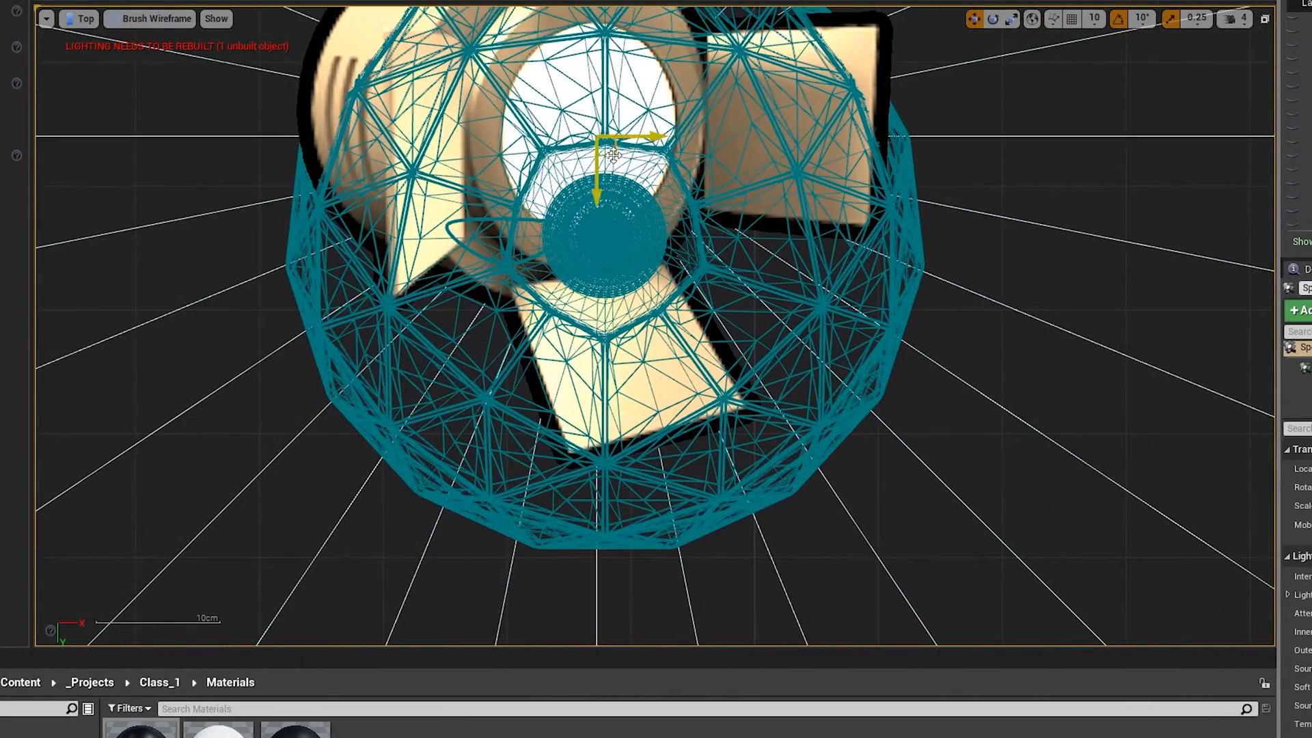
# - Return to the Perspective viewport and open MI_BlackMatte's context menu
pyautogui.click(77, 19)
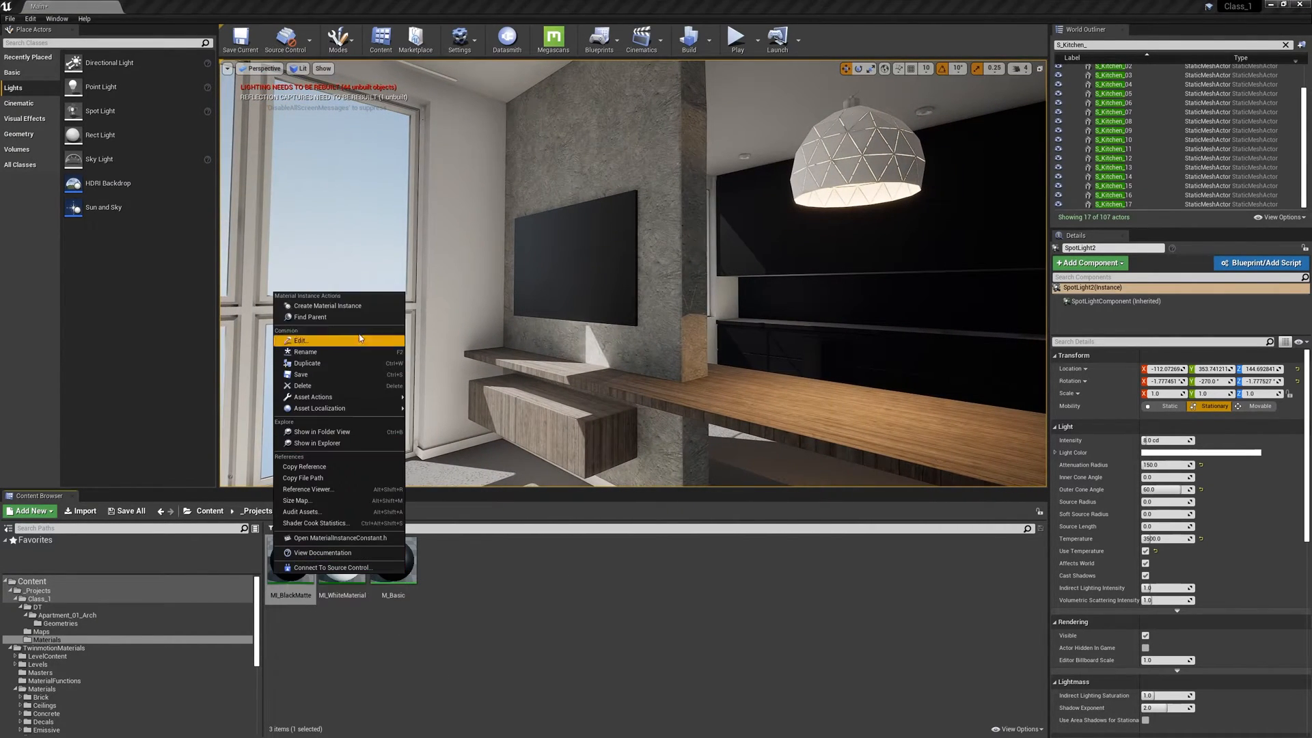
# - Duplicate MI_BlackMatte and rename the copy MI_TV
pyautogui.click(306, 363)
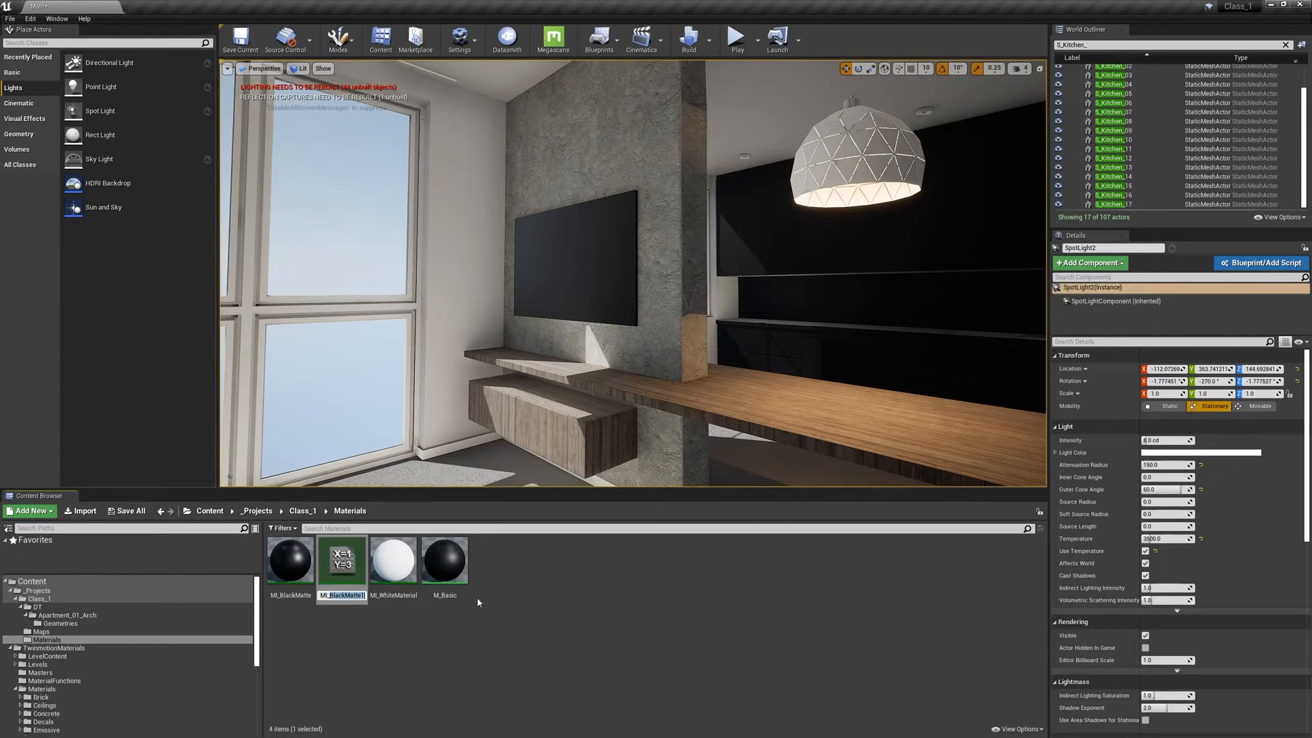
pyautogui.doubleClick(340, 559)
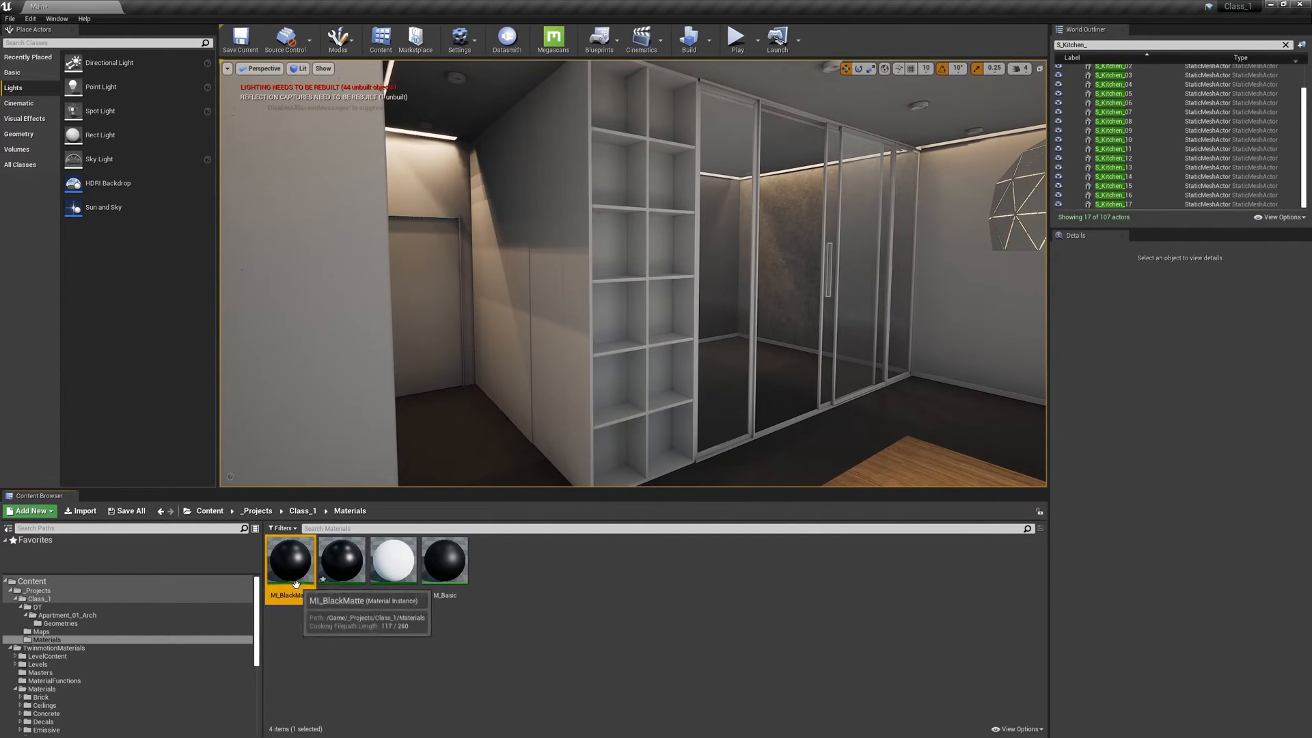
pyautogui.click(502, 268)
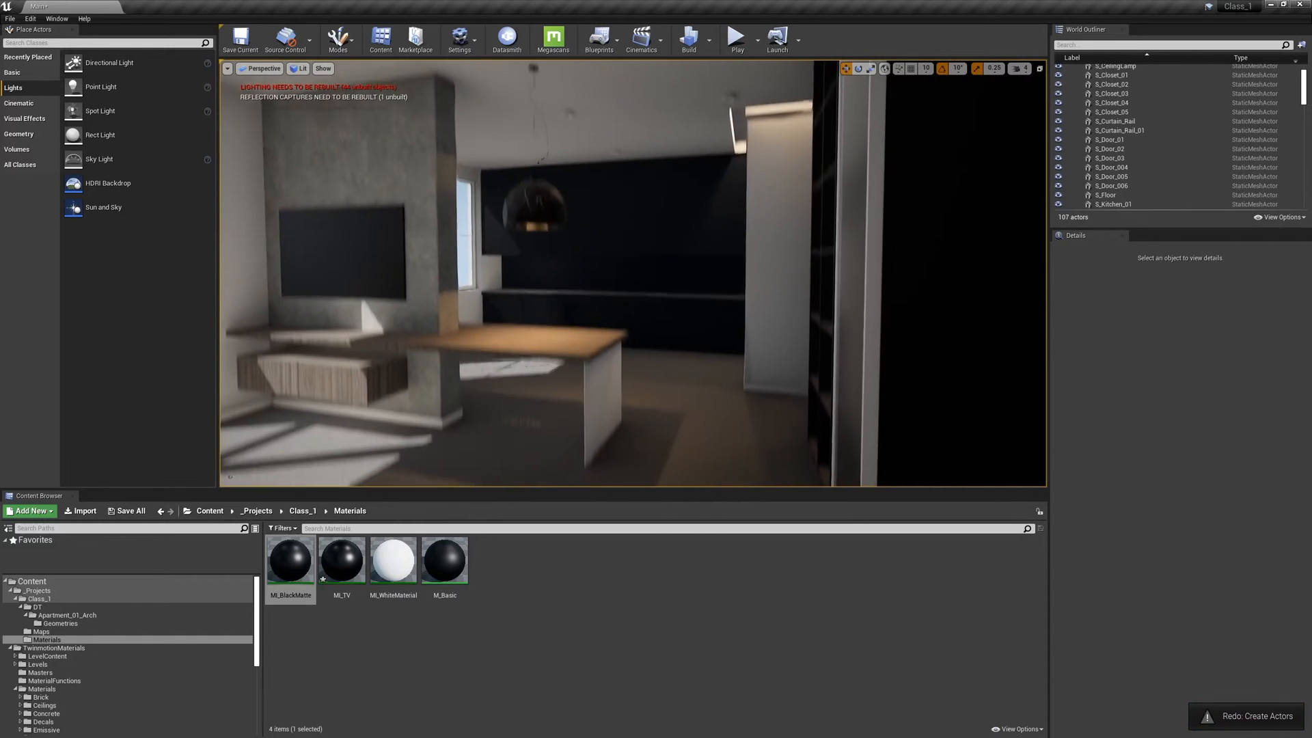
# - Apply Twinmotion's MI_Glass_Tinted material to the sliding glass door meshes
pyautogui.click(1119, 141)
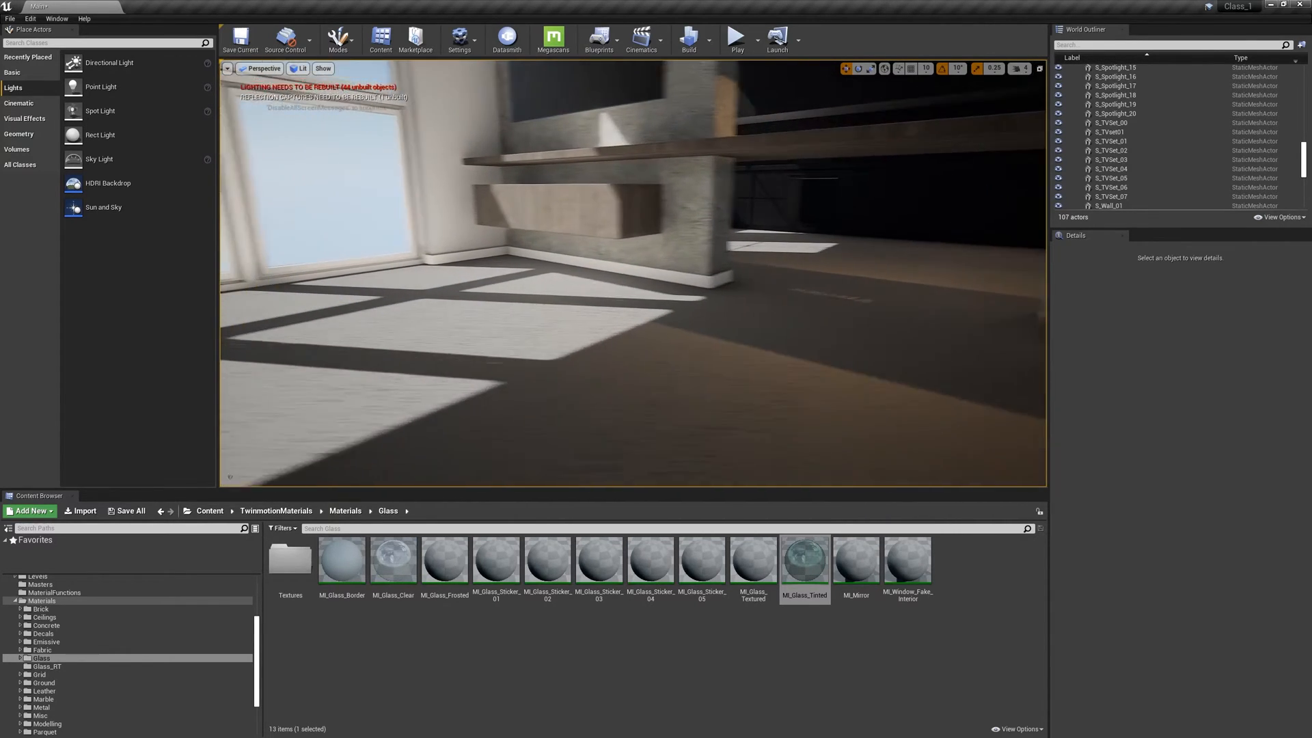
pyautogui.click(804, 313)
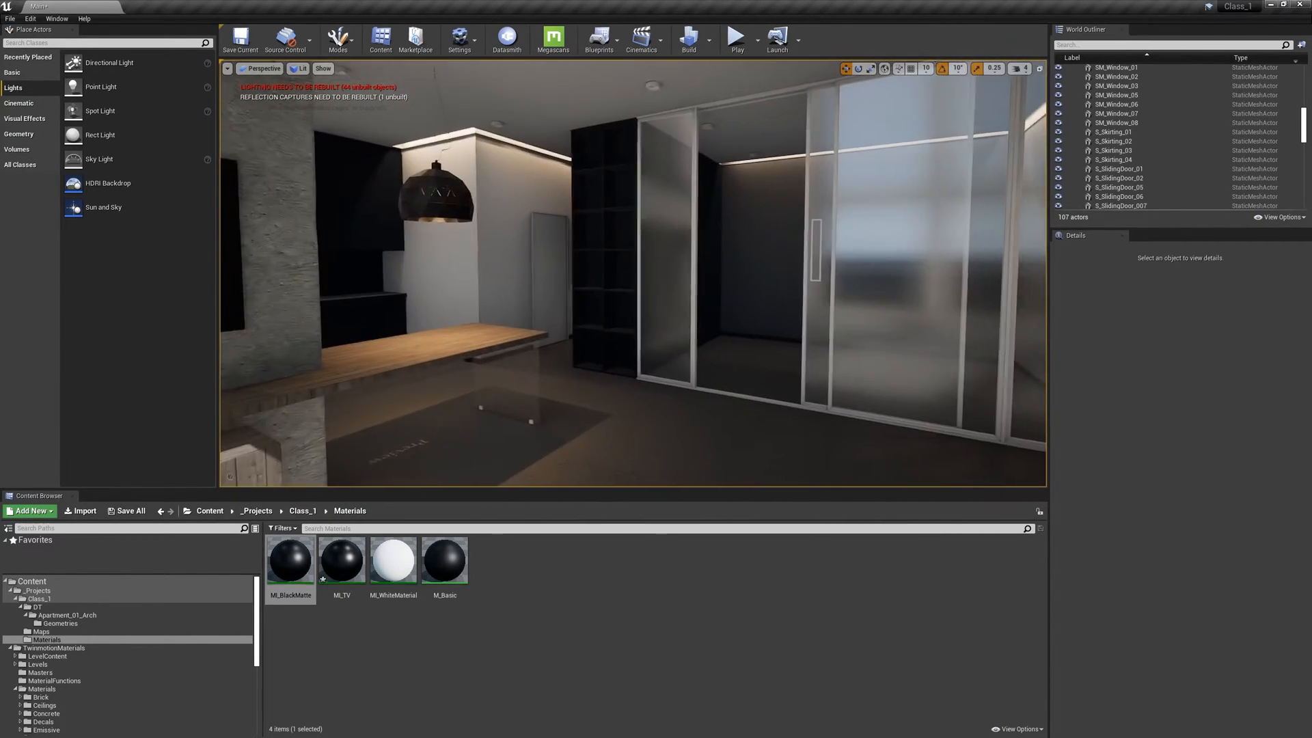
# - Show the _Assets > HDRIs folder and delete the SkyAtmosphere actor from the level
pyautogui.click(1113, 93)
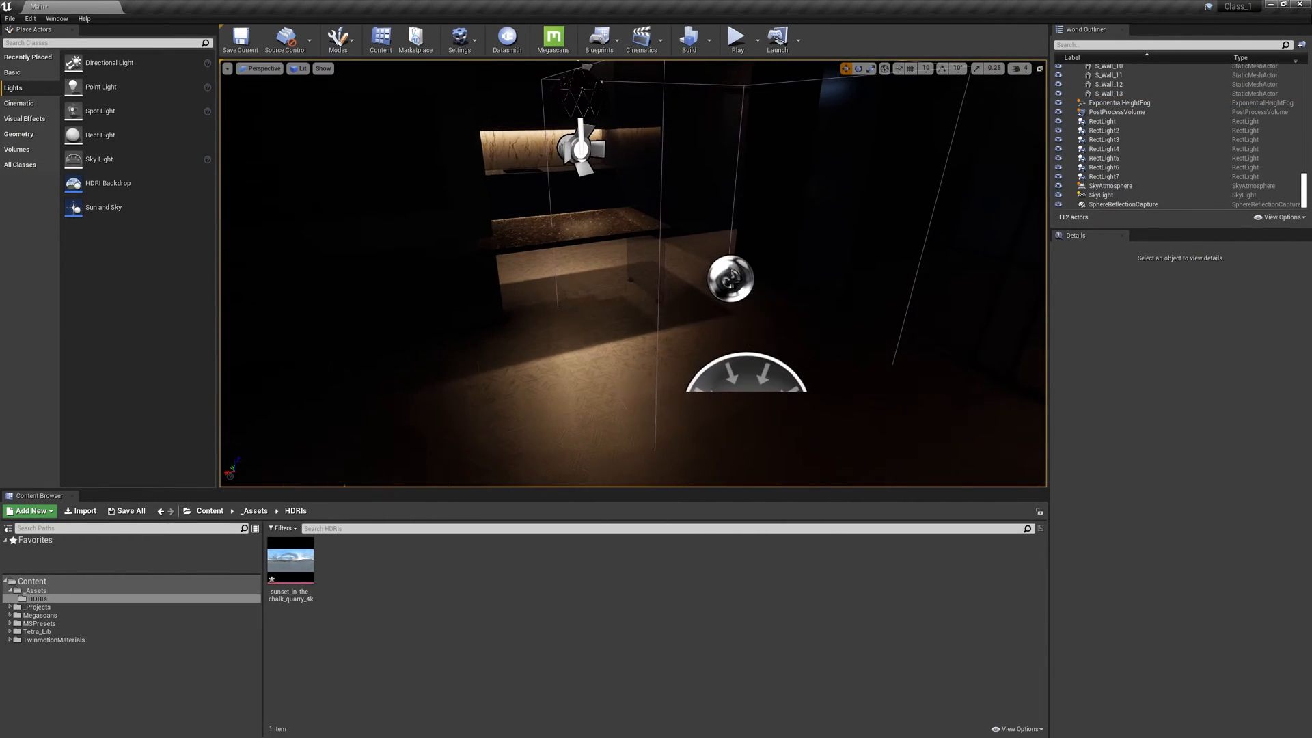
pyautogui.click(1111, 186)
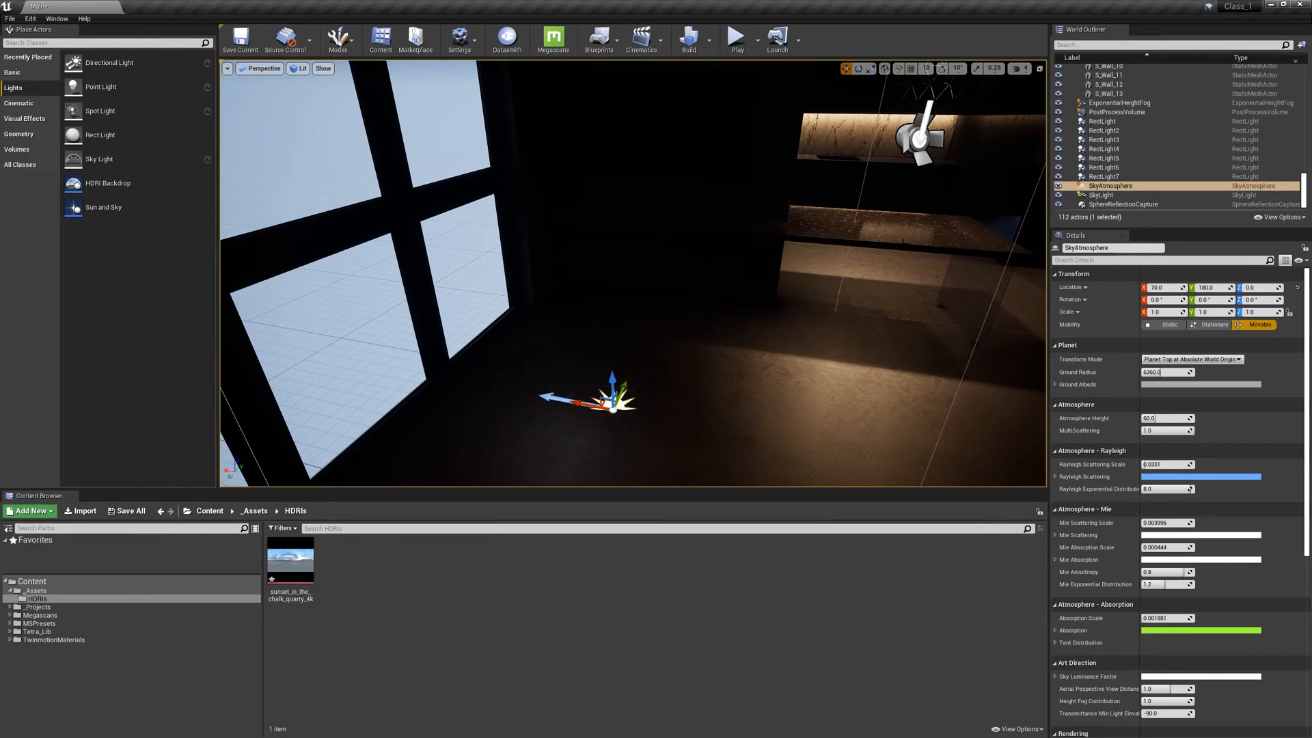
pyautogui.press('delete')
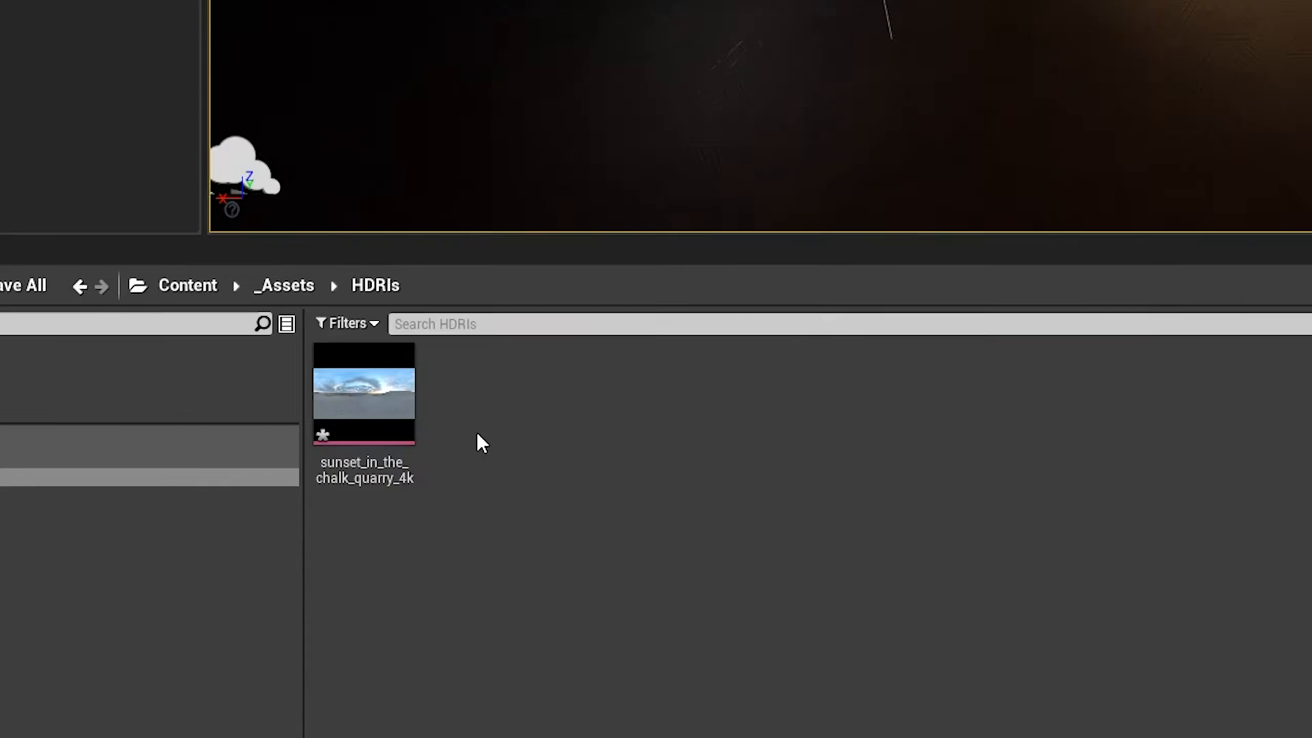
pyautogui.moveTo(514, 440)
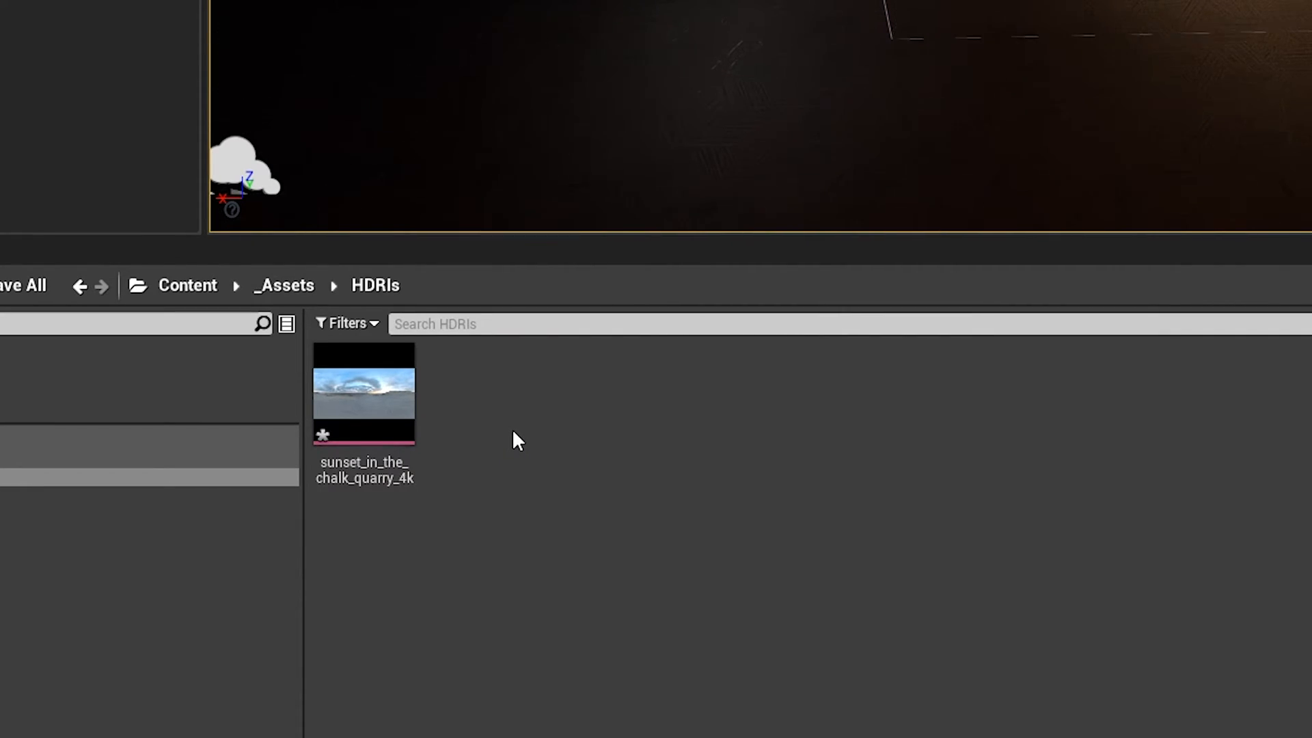
pyautogui.moveTo(376, 431)
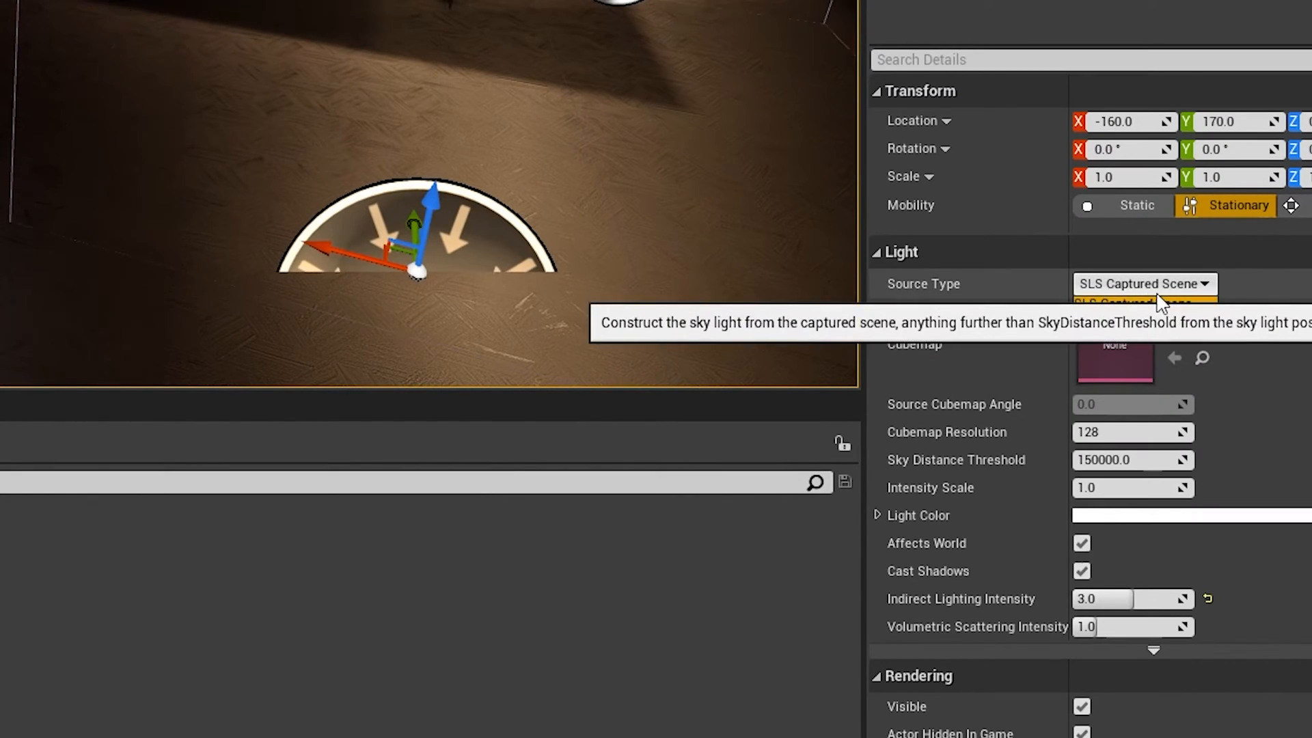
# - Set SkyLight Source Type to SLS Specified Cubemap with sunset_in_the_chalk_quarry_4k as its cubemap
pyautogui.click(1138, 303)
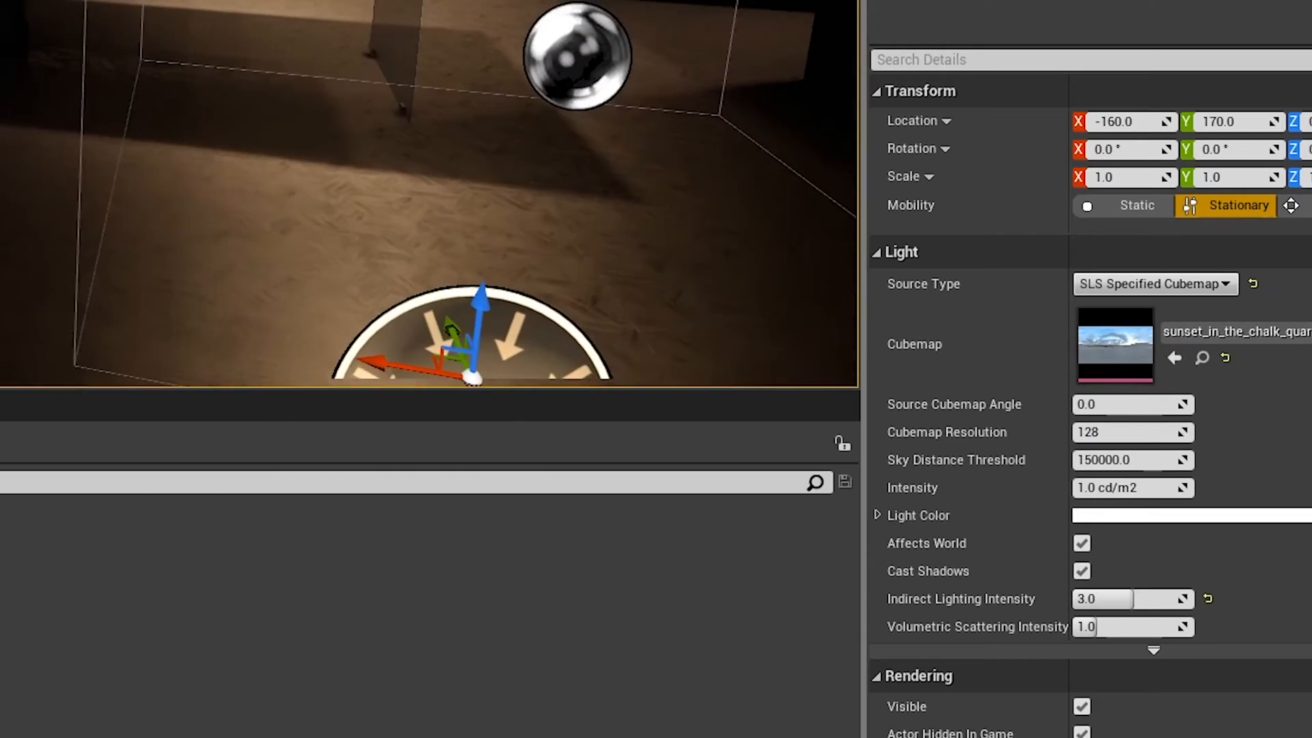
pyautogui.moveTo(1241, 205)
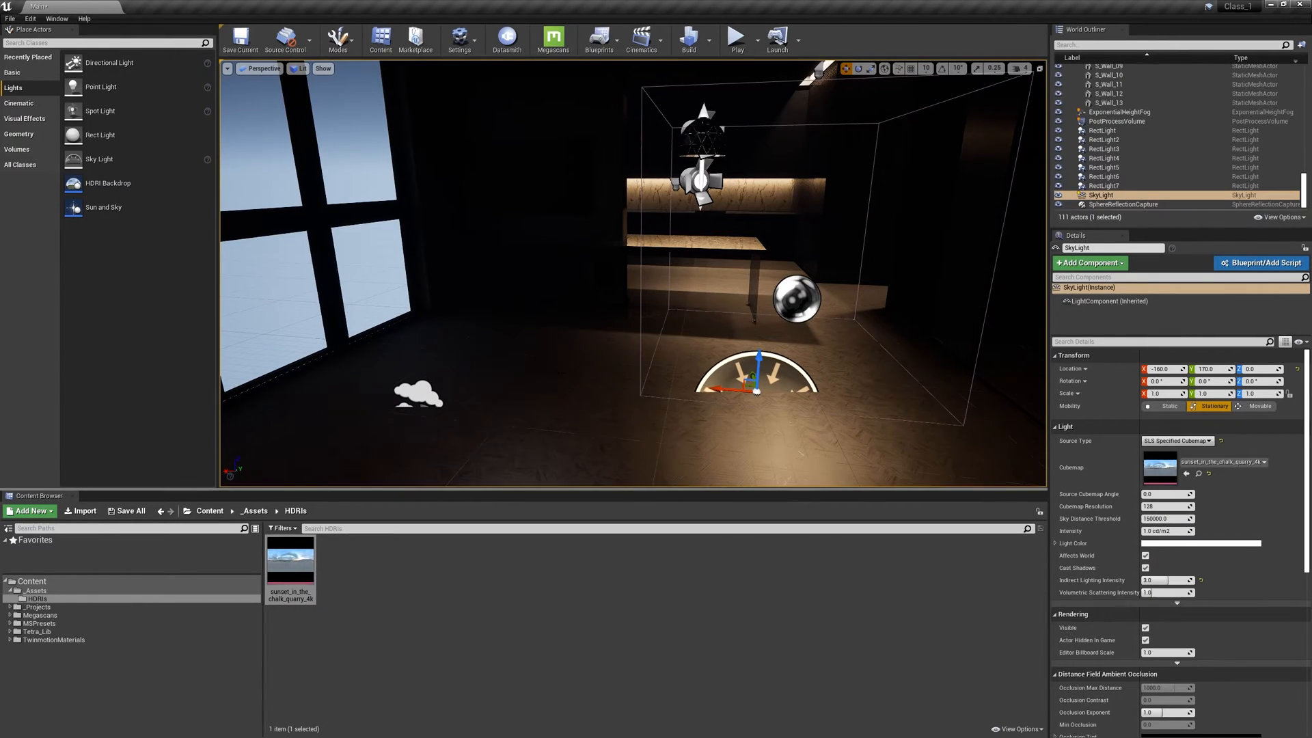
pyautogui.tripleClick(1167, 580)
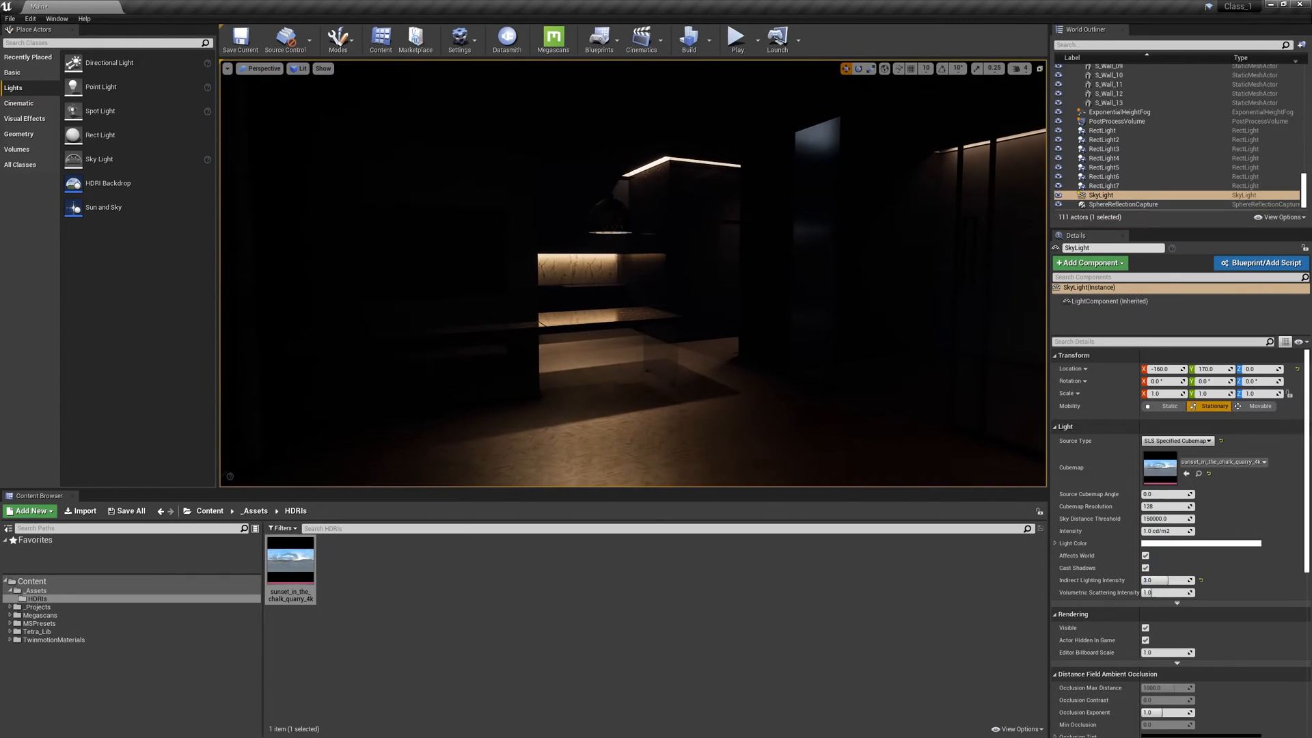
# - Run Build Lighting Only for the level
pyautogui.click(688, 40)
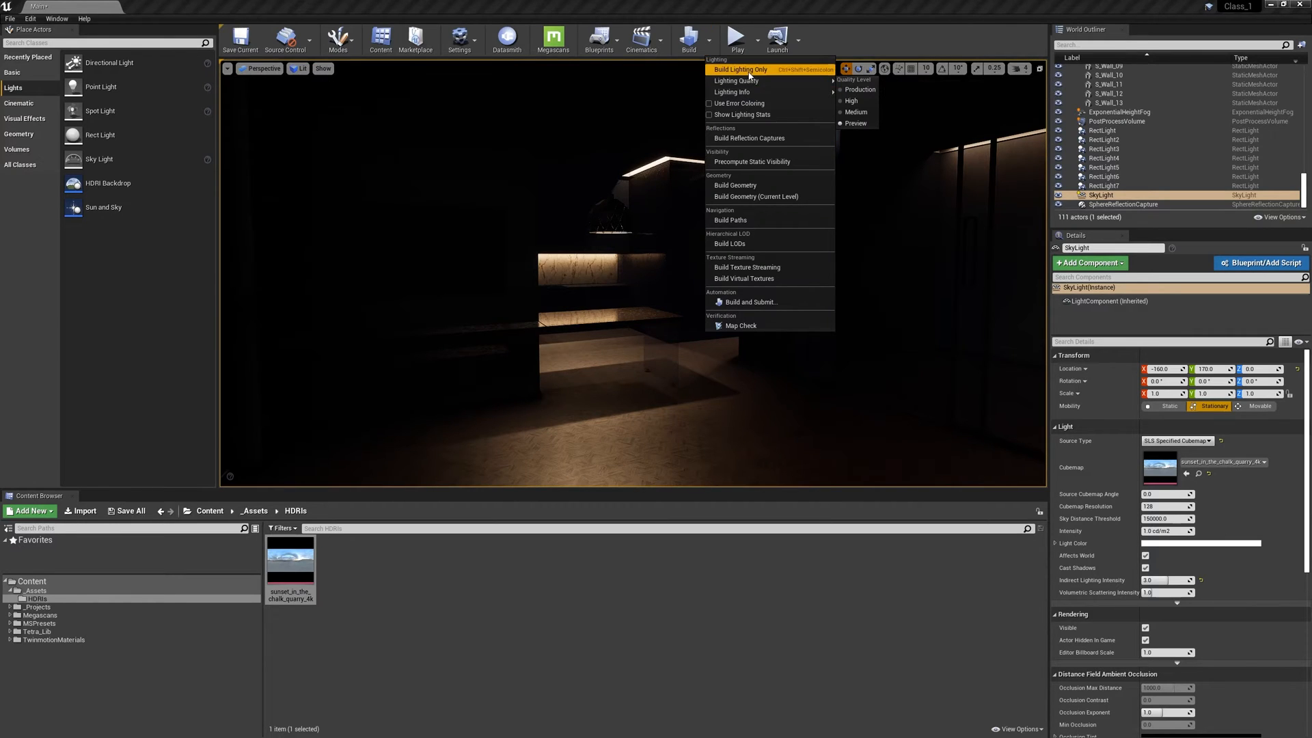
pyautogui.click(739, 69)
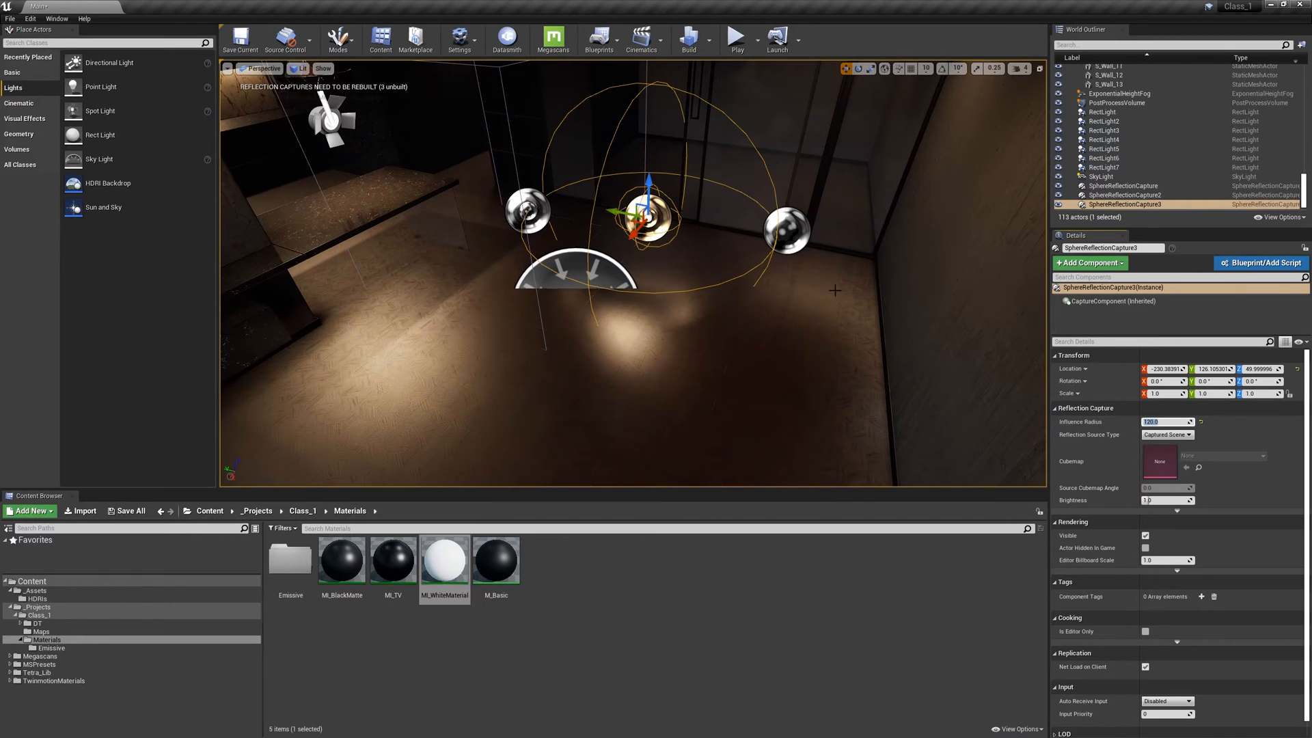
# - Remove the extra sphere reflection capture, leaving two, and select SphereReflectionCapture2
pyautogui.click(1124, 195)
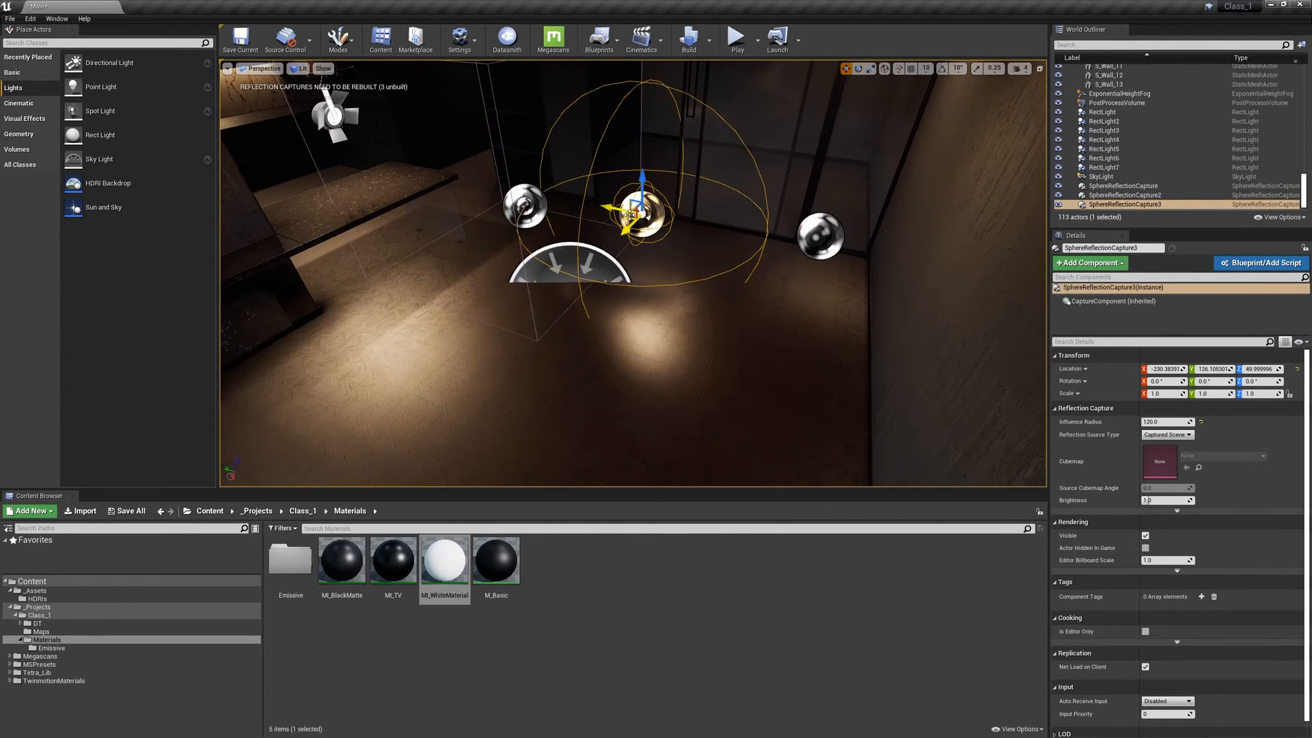
pyautogui.click(1125, 195)
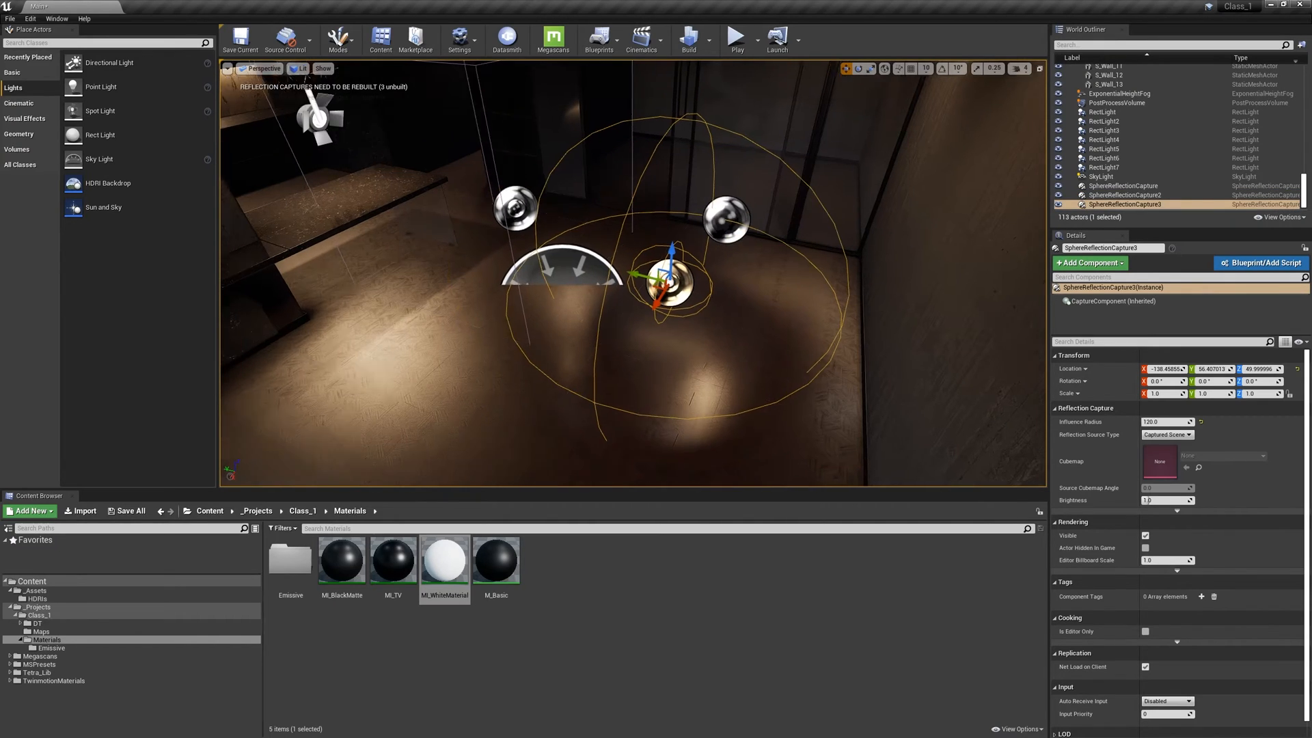
pyautogui.click(1126, 186)
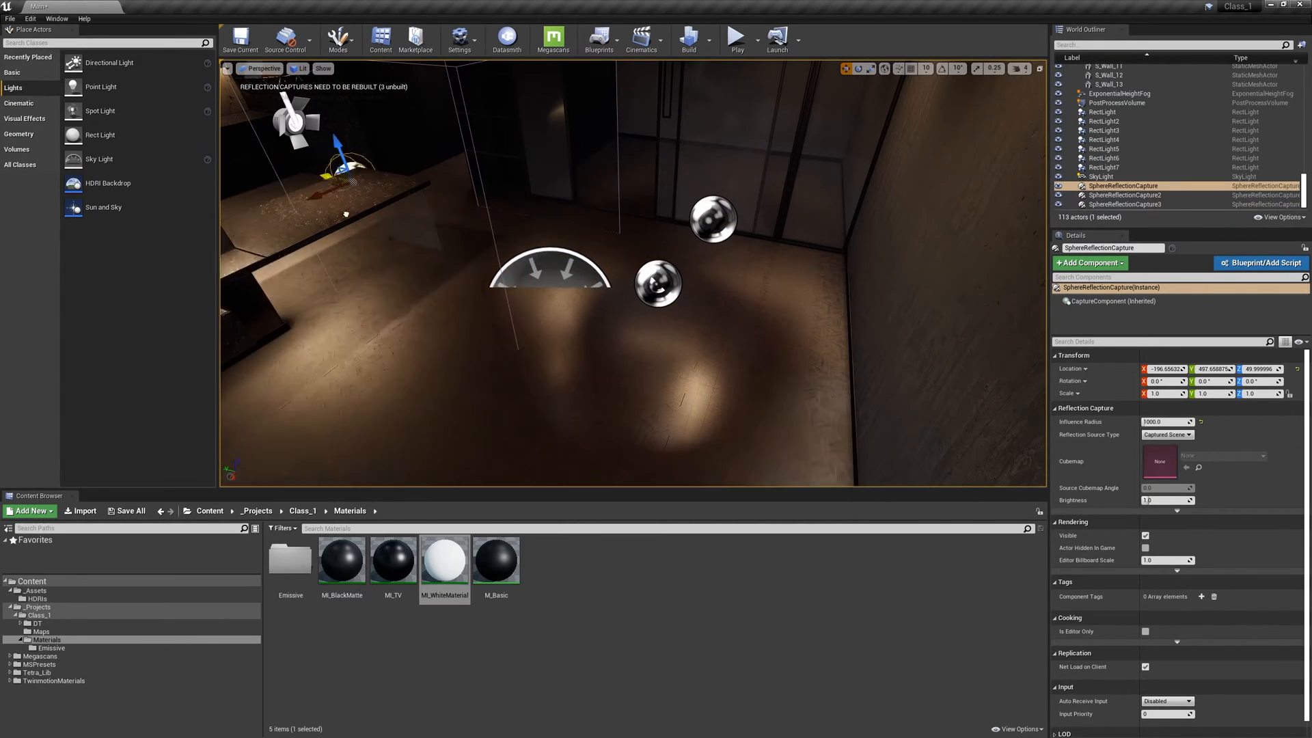
pyautogui.press('Delete')
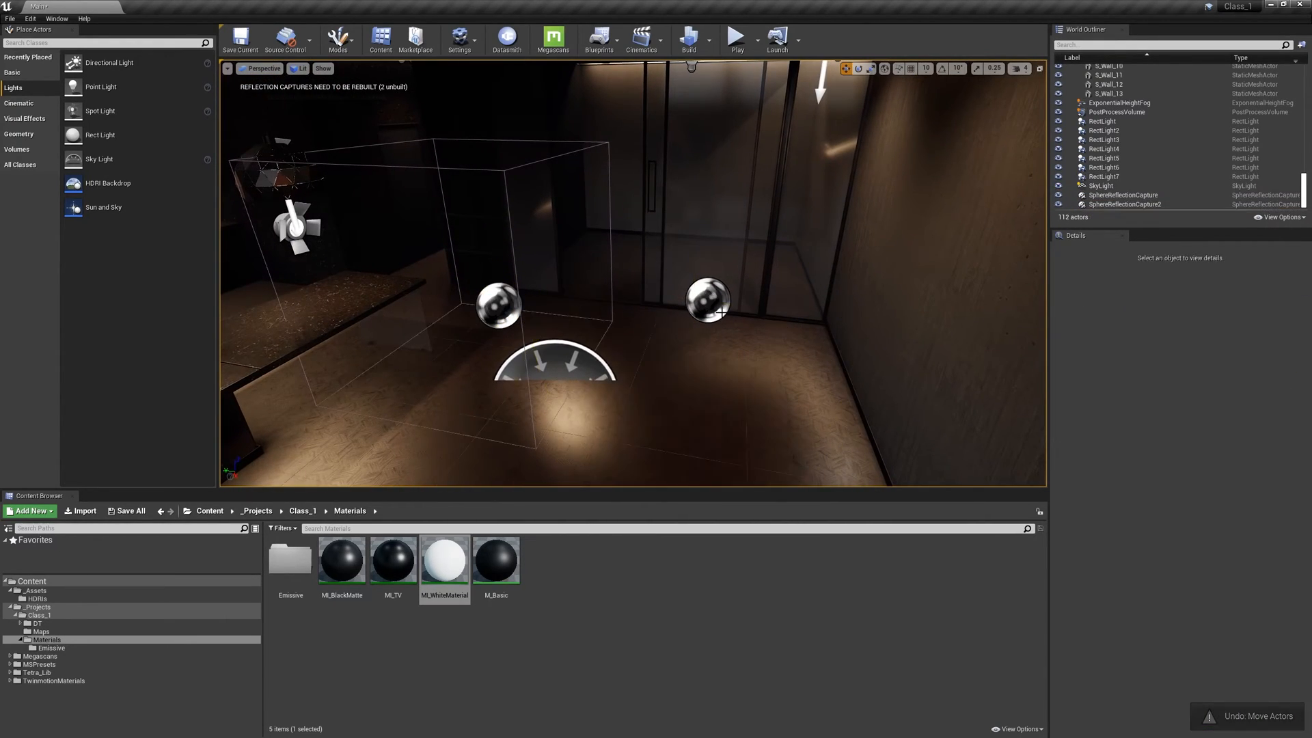
pyautogui.click(1127, 205)
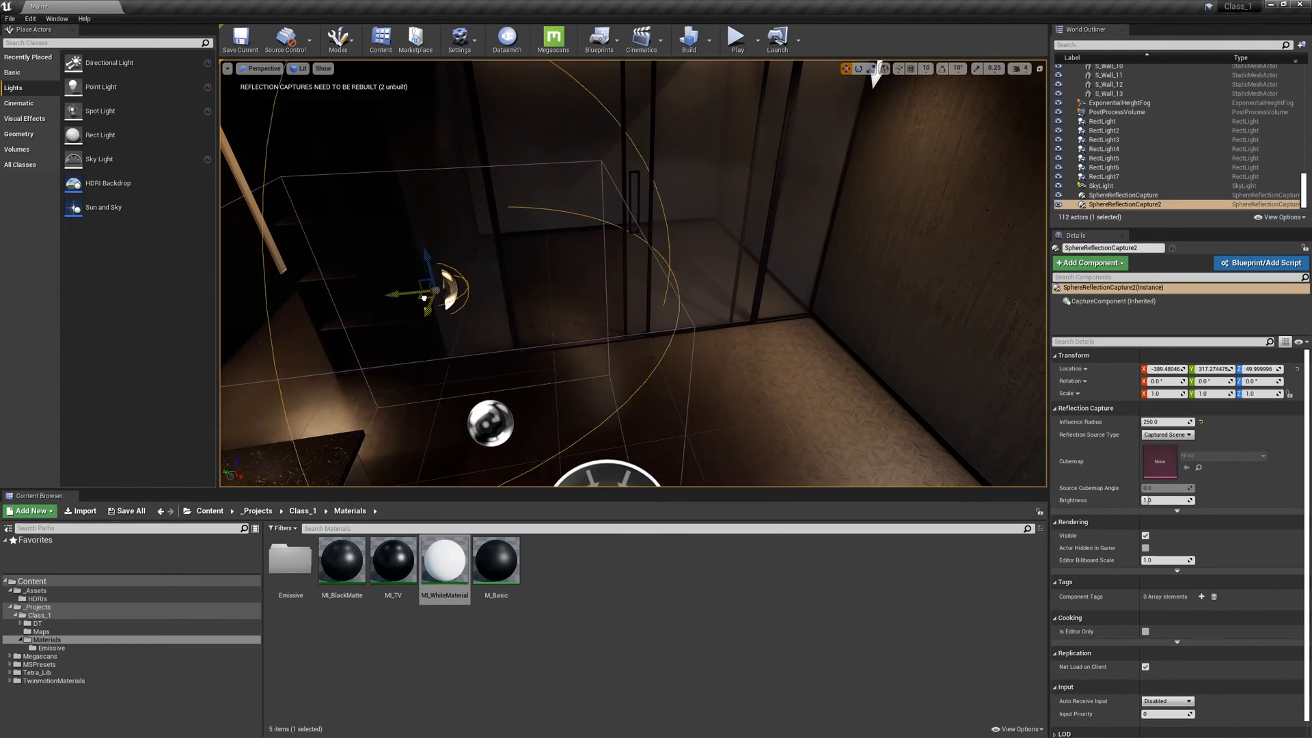